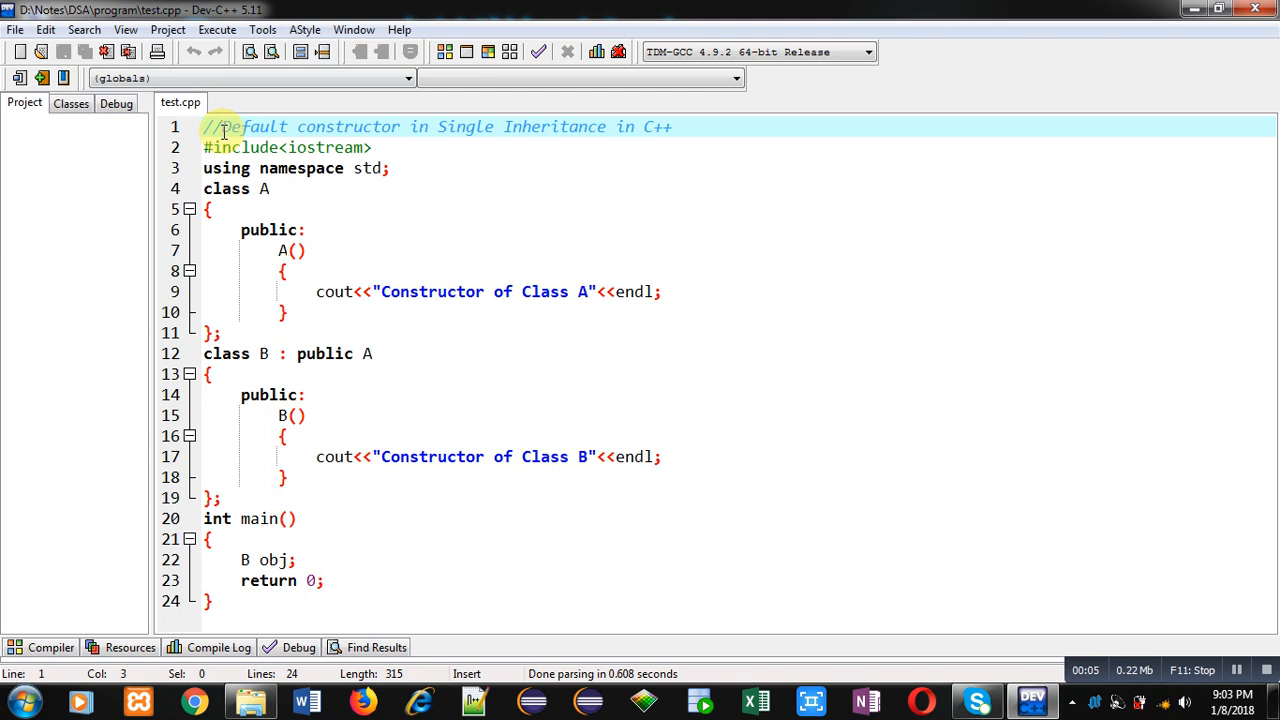
# Step: Review the class and constructor code in the editor, placing the cursor through the earlier lines
pyautogui.moveTo(220, 126); pyautogui.dragTo(658, 126)
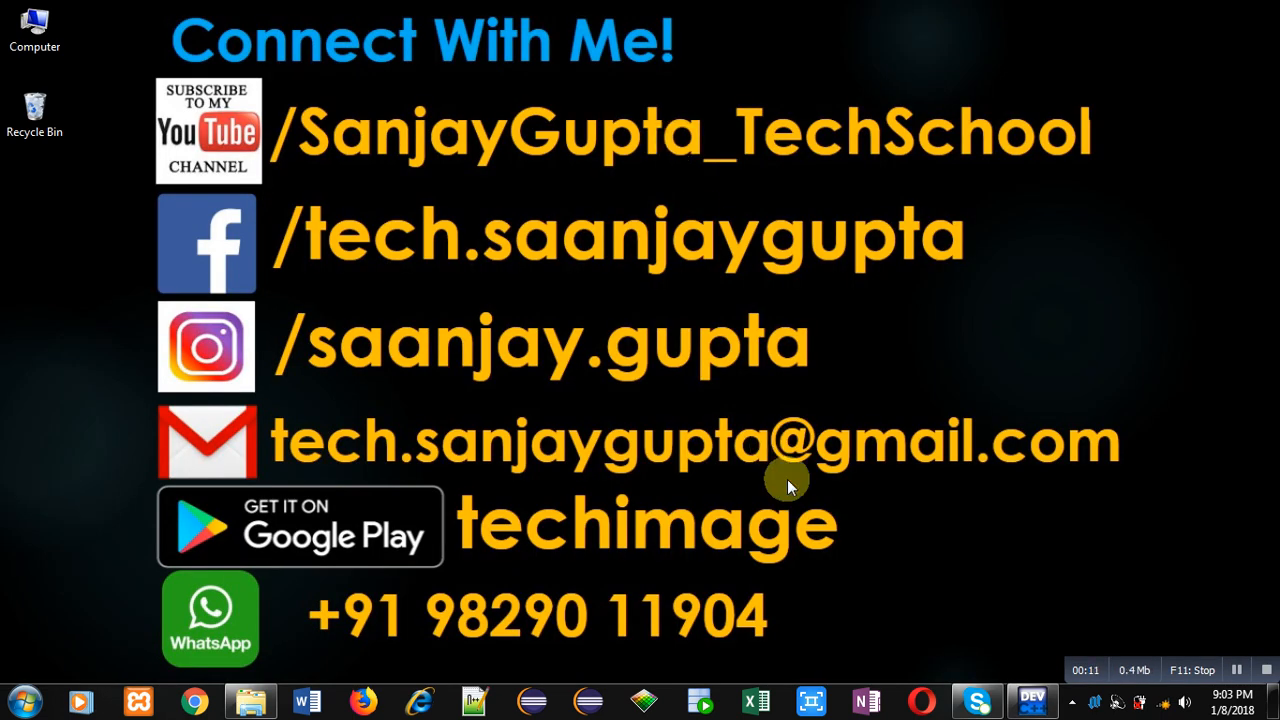
pyautogui.moveTo(500, 222)
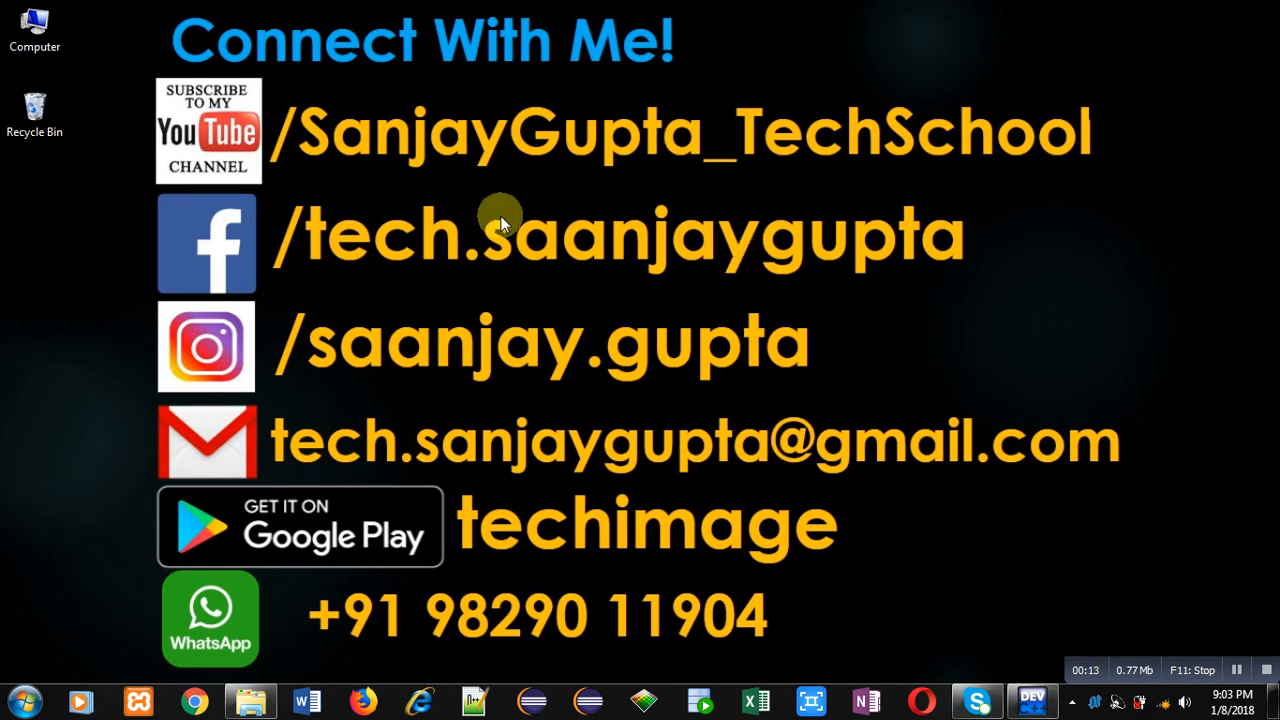
pyautogui.moveTo(750, 210)
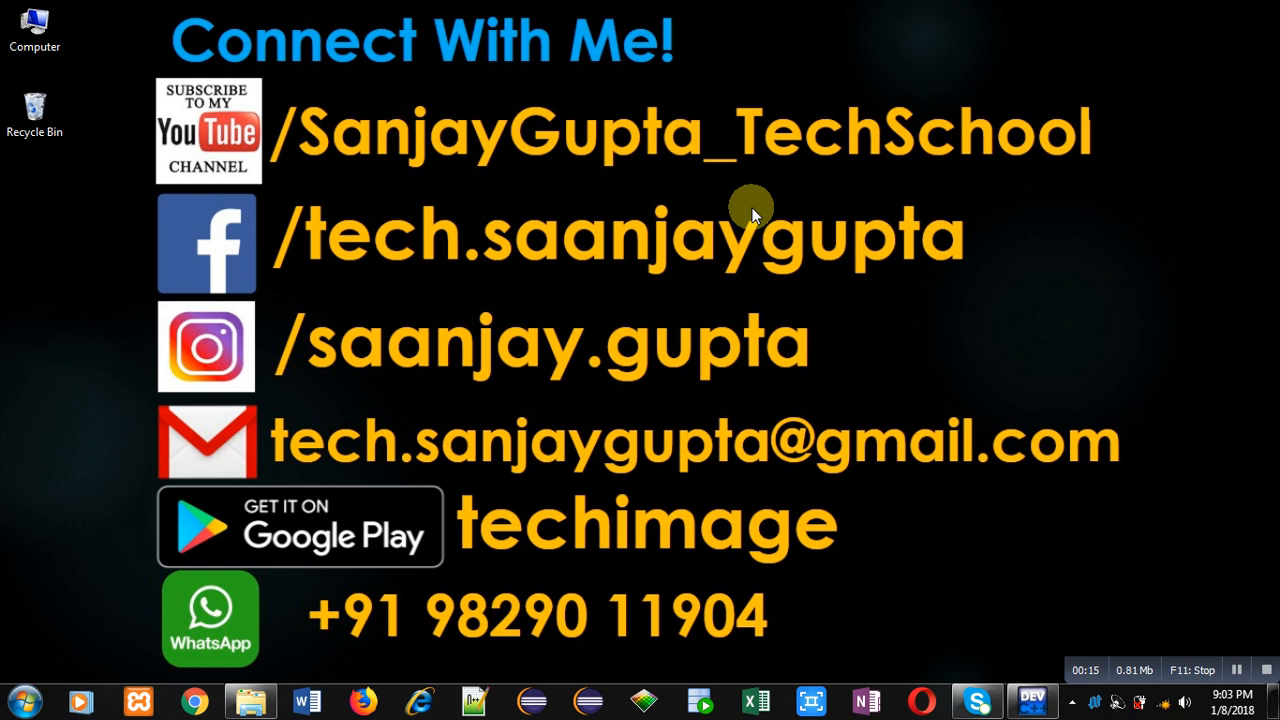
pyautogui.moveTo(790, 544)
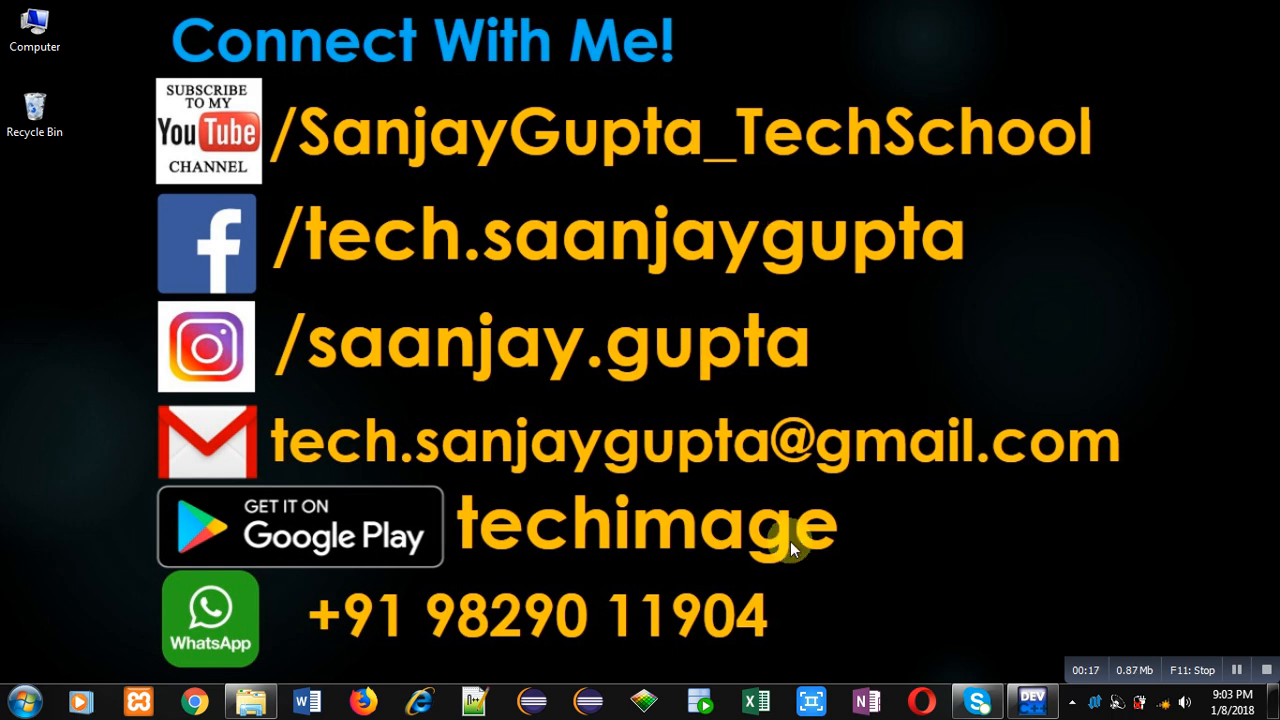
pyautogui.moveTo(658, 560)
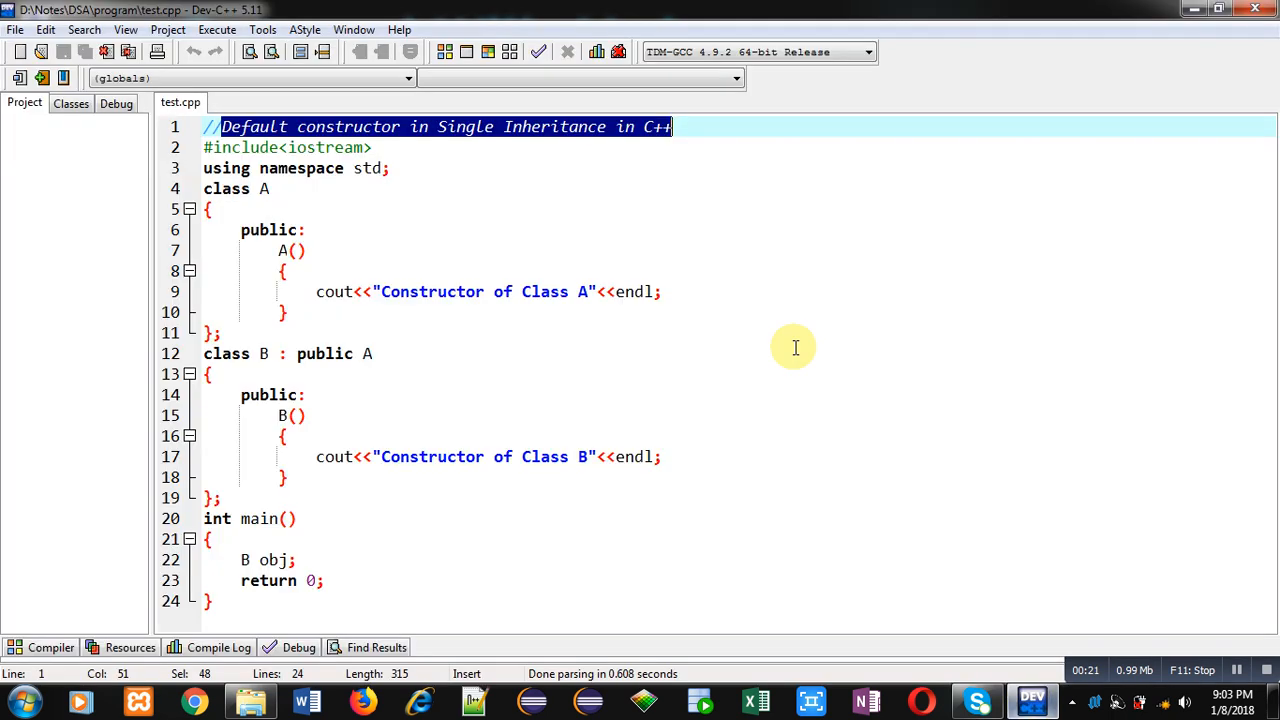
pyautogui.click(336, 168)
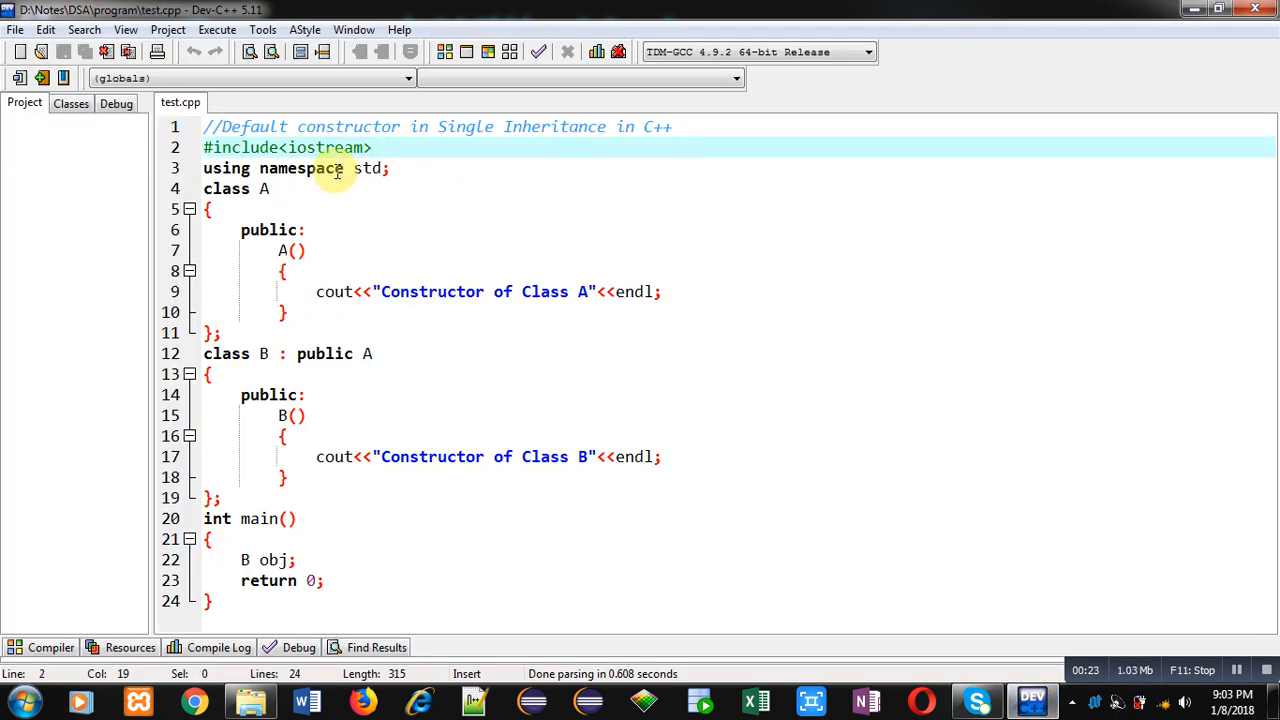
pyautogui.moveTo(398, 148)
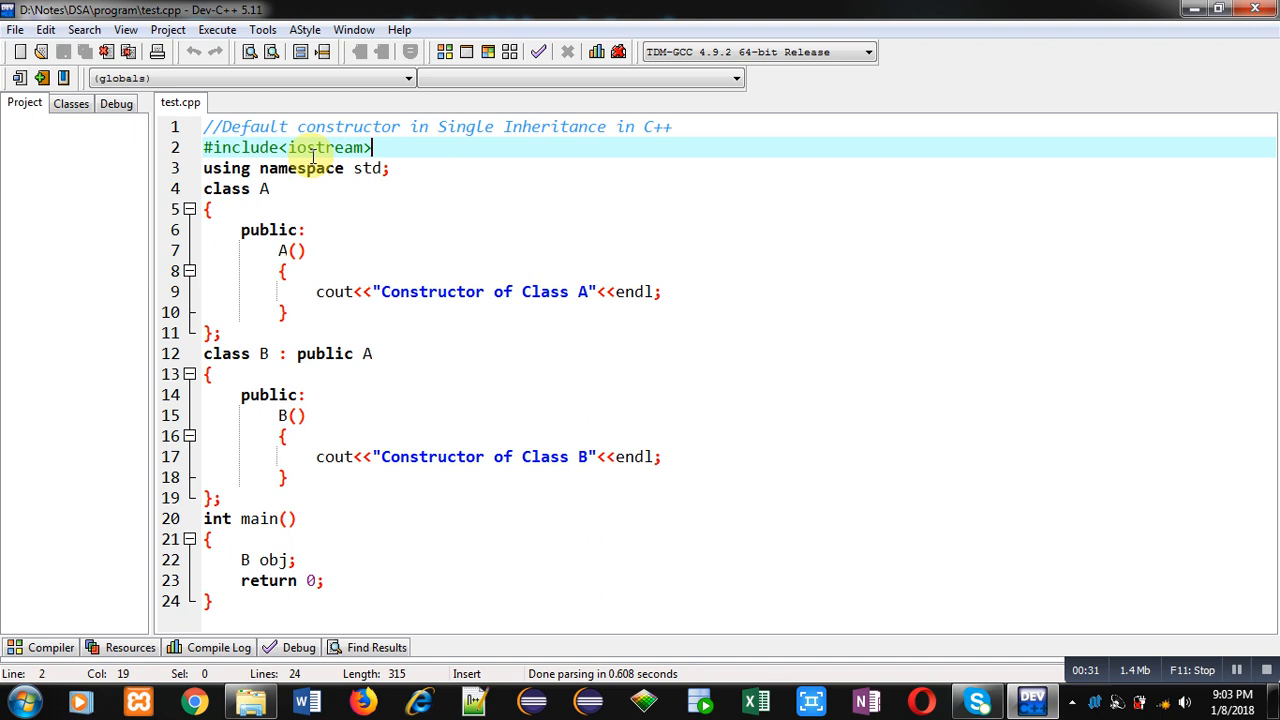
pyautogui.click(392, 168)
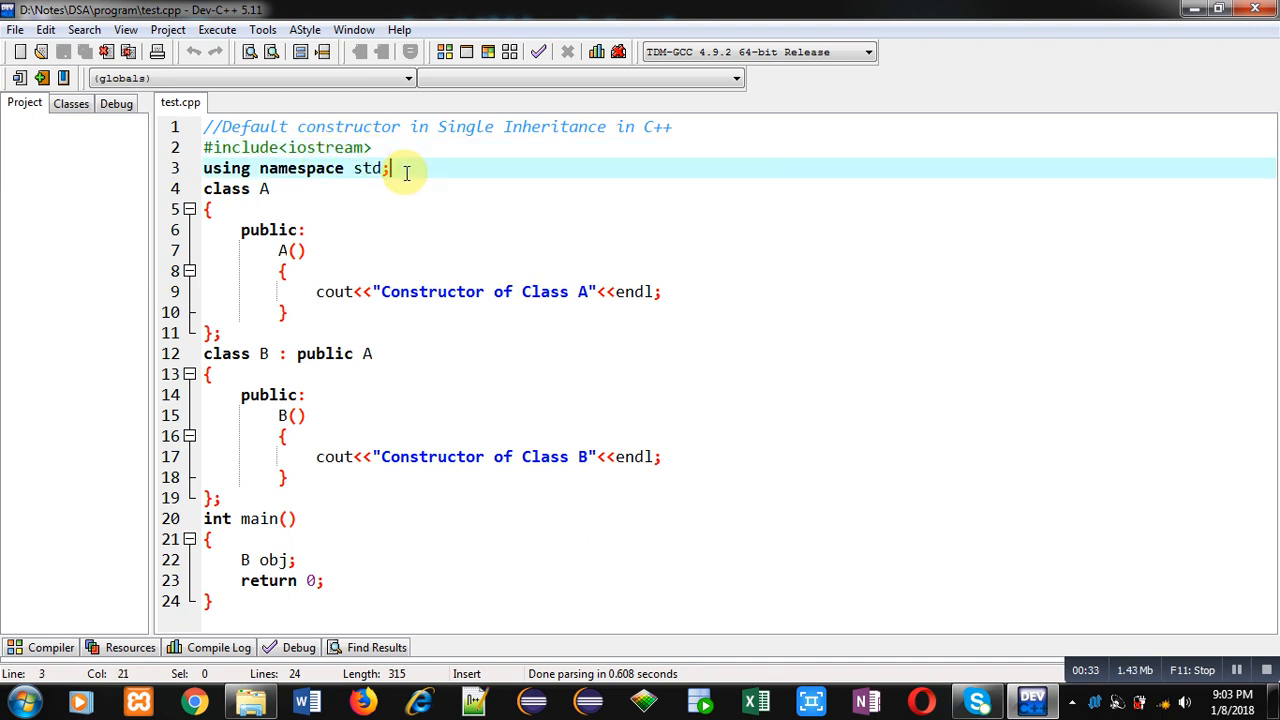
pyautogui.moveTo(328, 176)
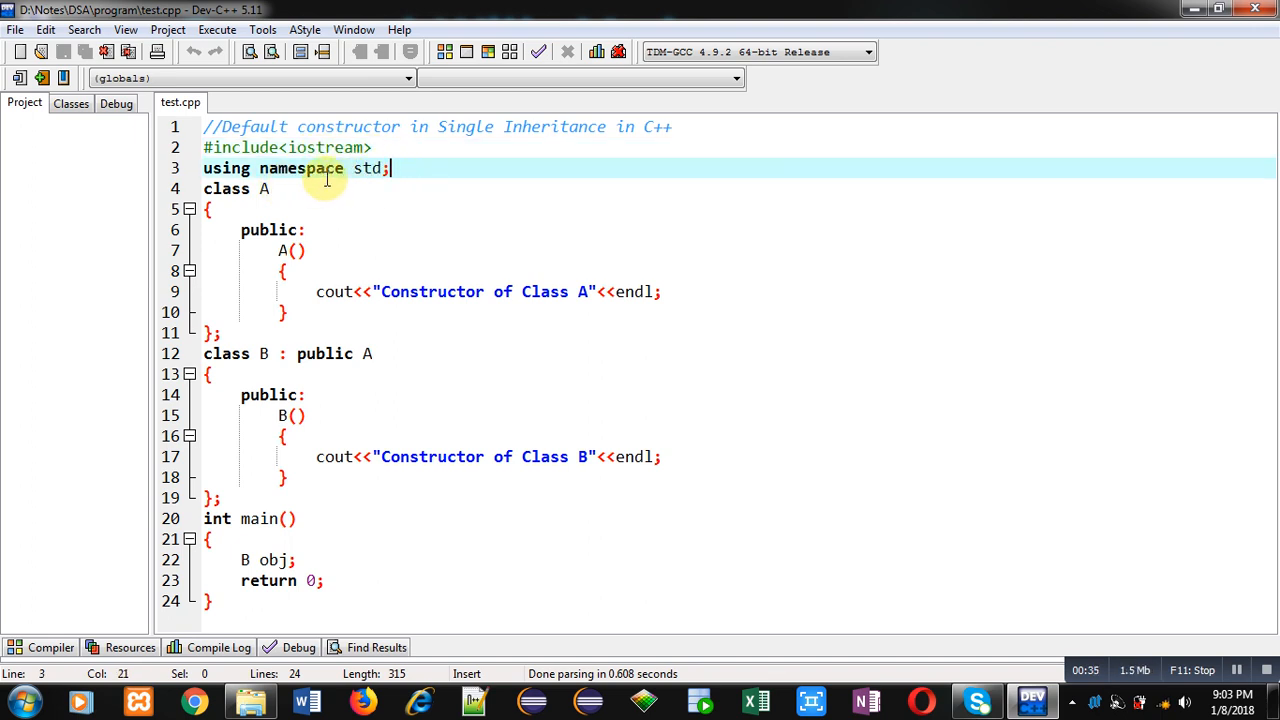
pyautogui.click(284, 188)
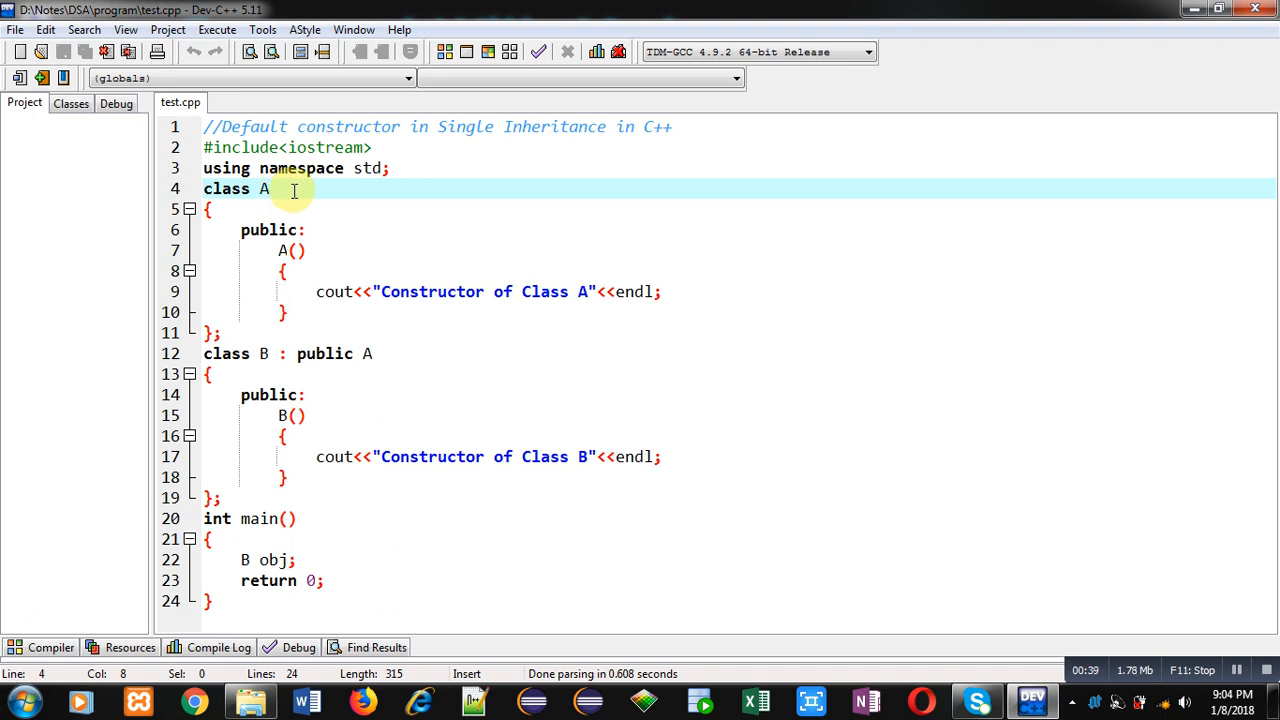
pyautogui.moveTo(398, 352)
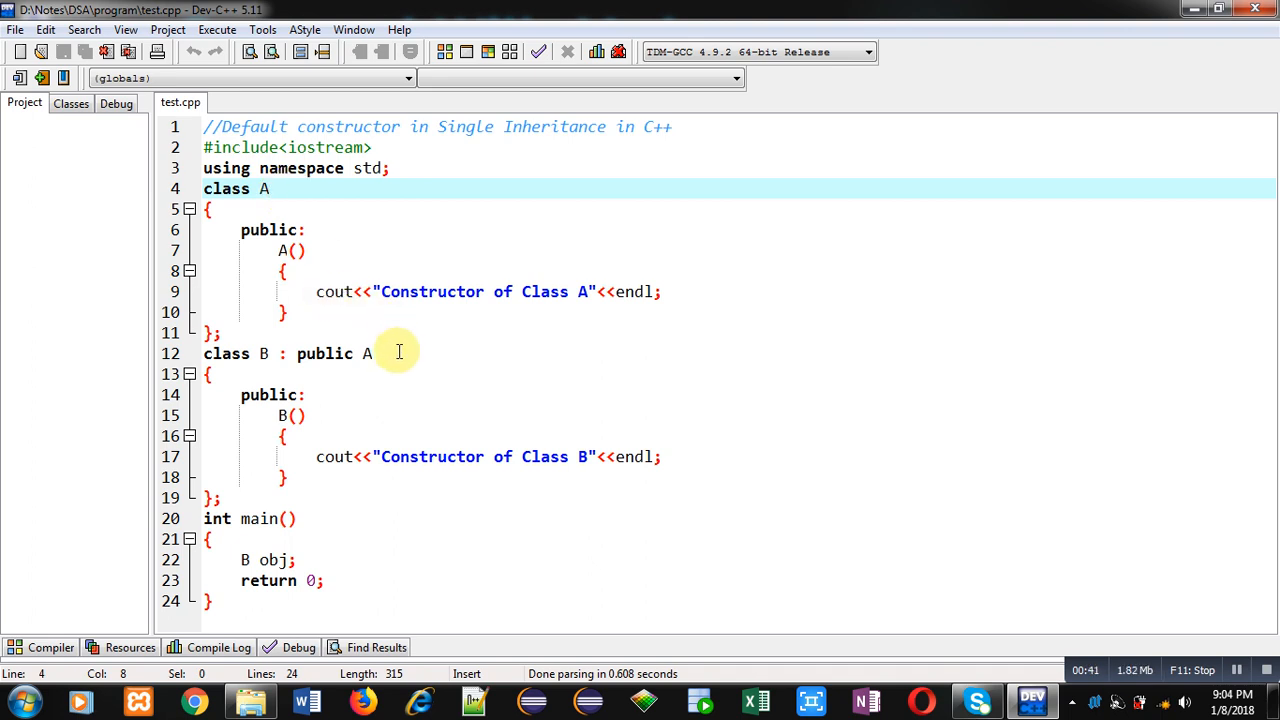
pyautogui.click(270, 188)
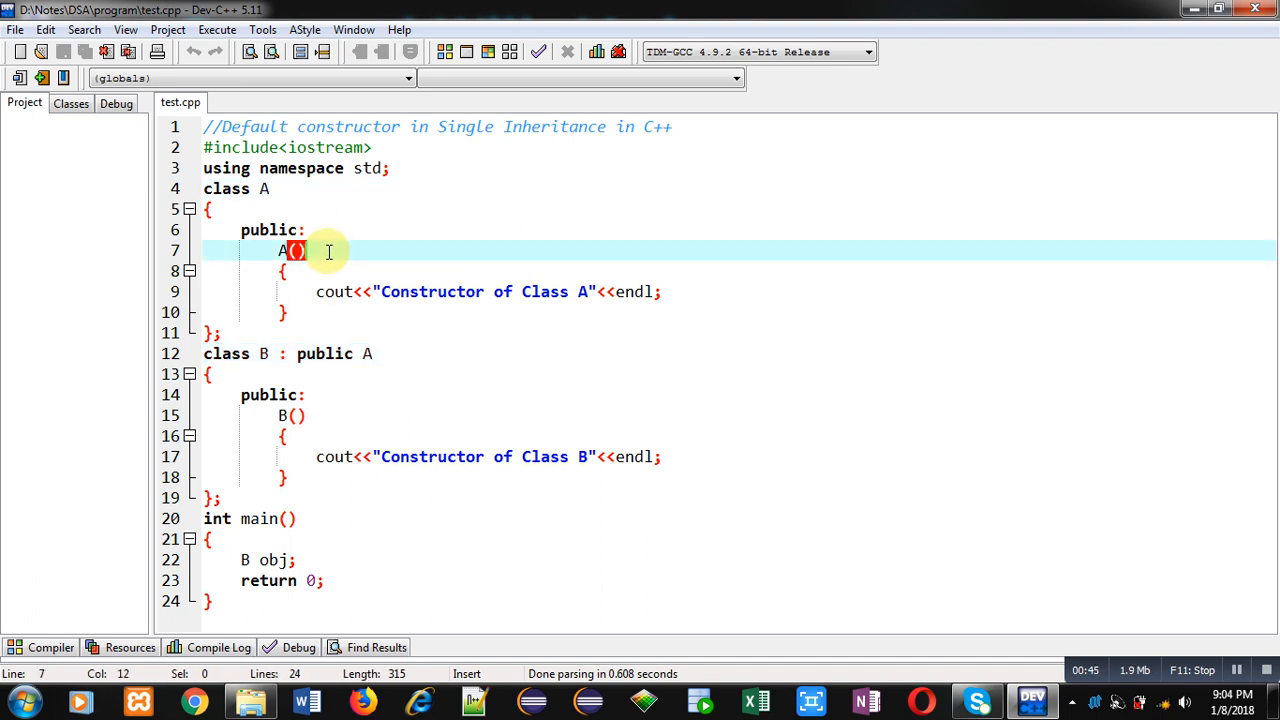
pyautogui.moveTo(428, 296)
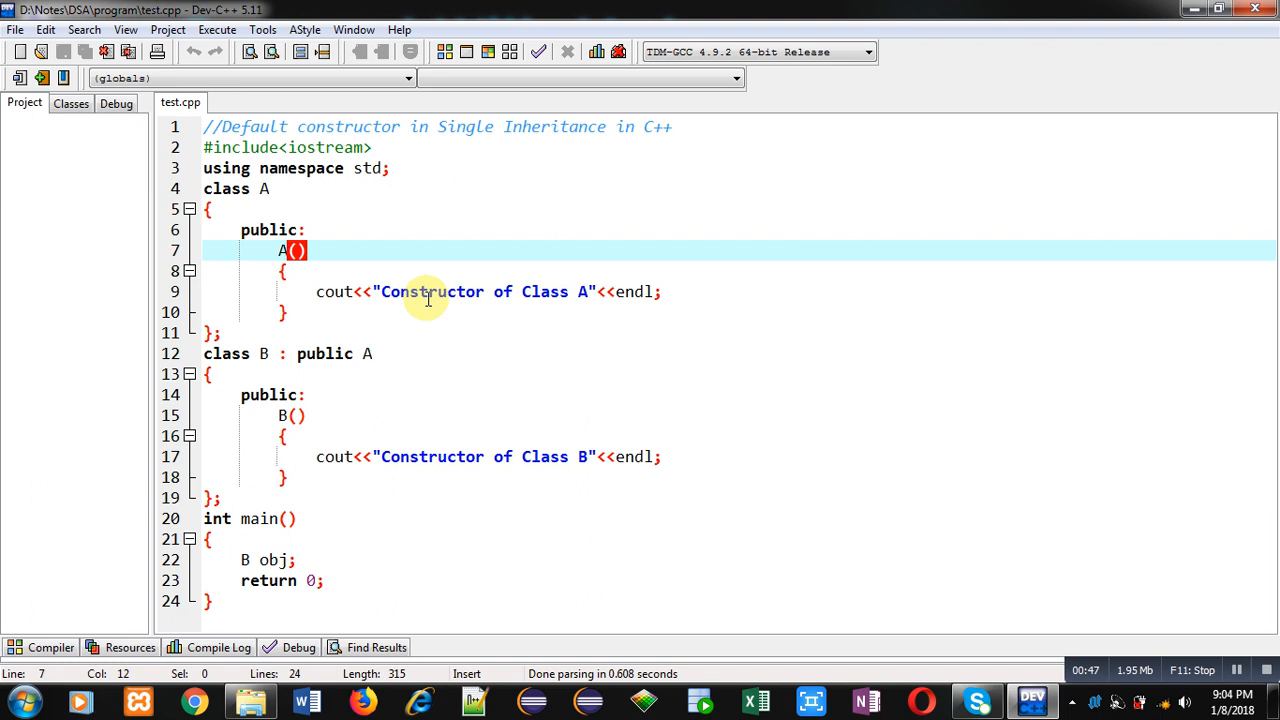
pyautogui.click(512, 292)
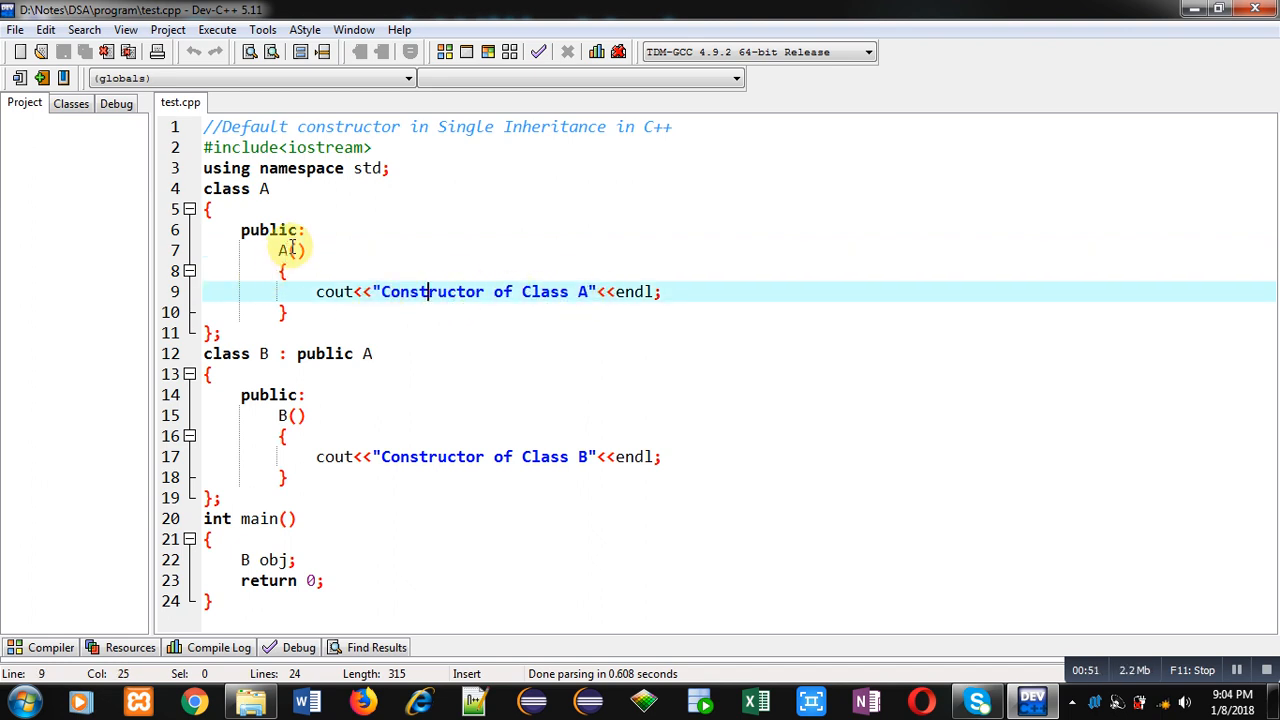
pyautogui.click(300, 250)
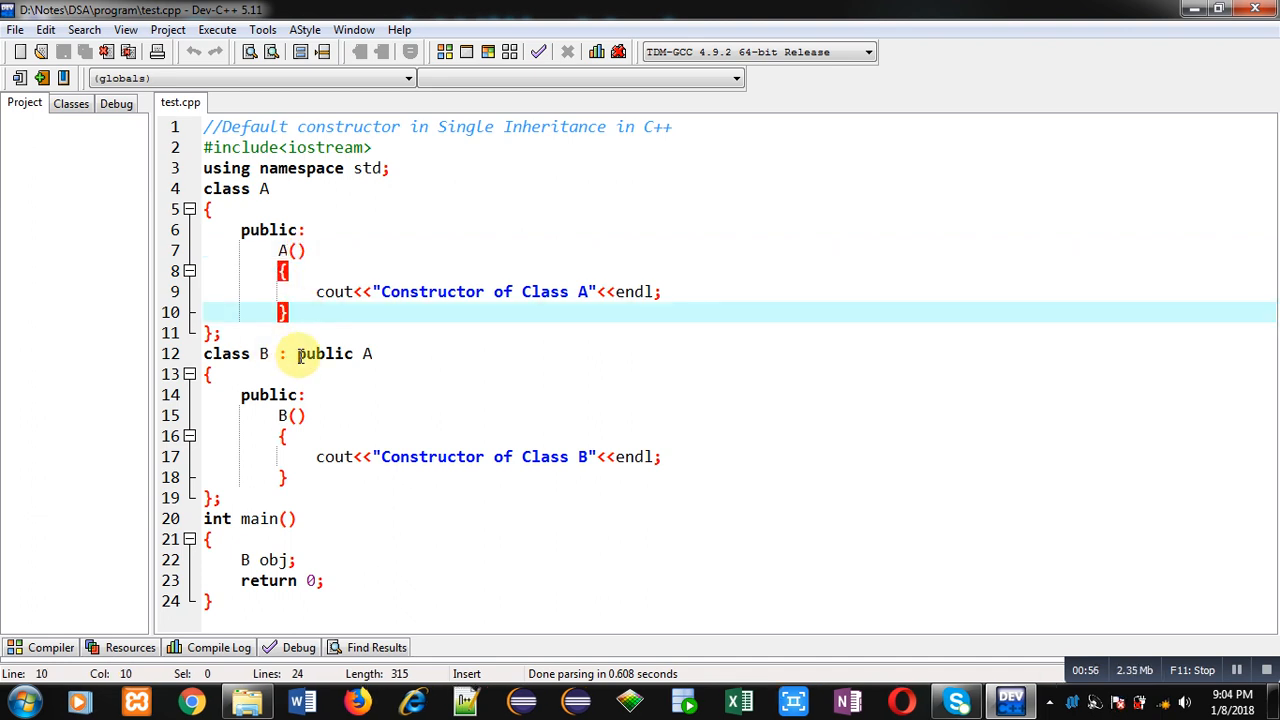
# Step: Move through main and position the cursor below it for the closing comments
pyautogui.click(378, 354)
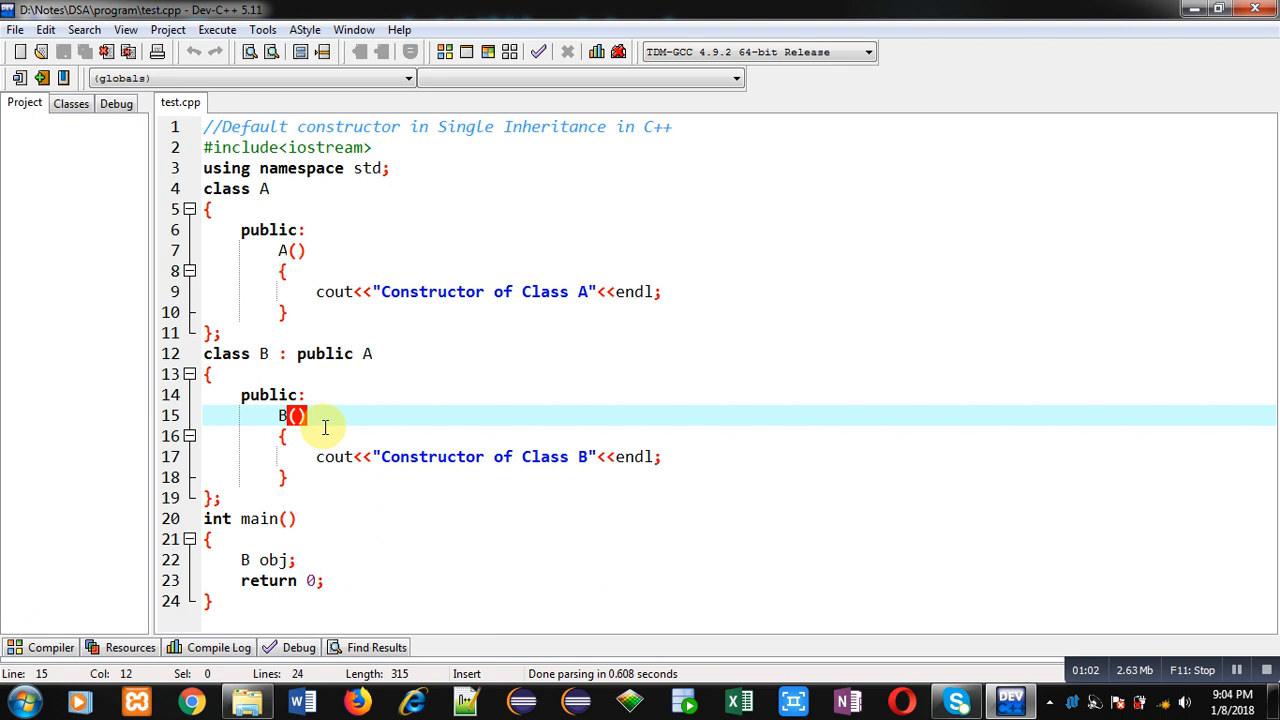
pyautogui.moveTo(364, 452)
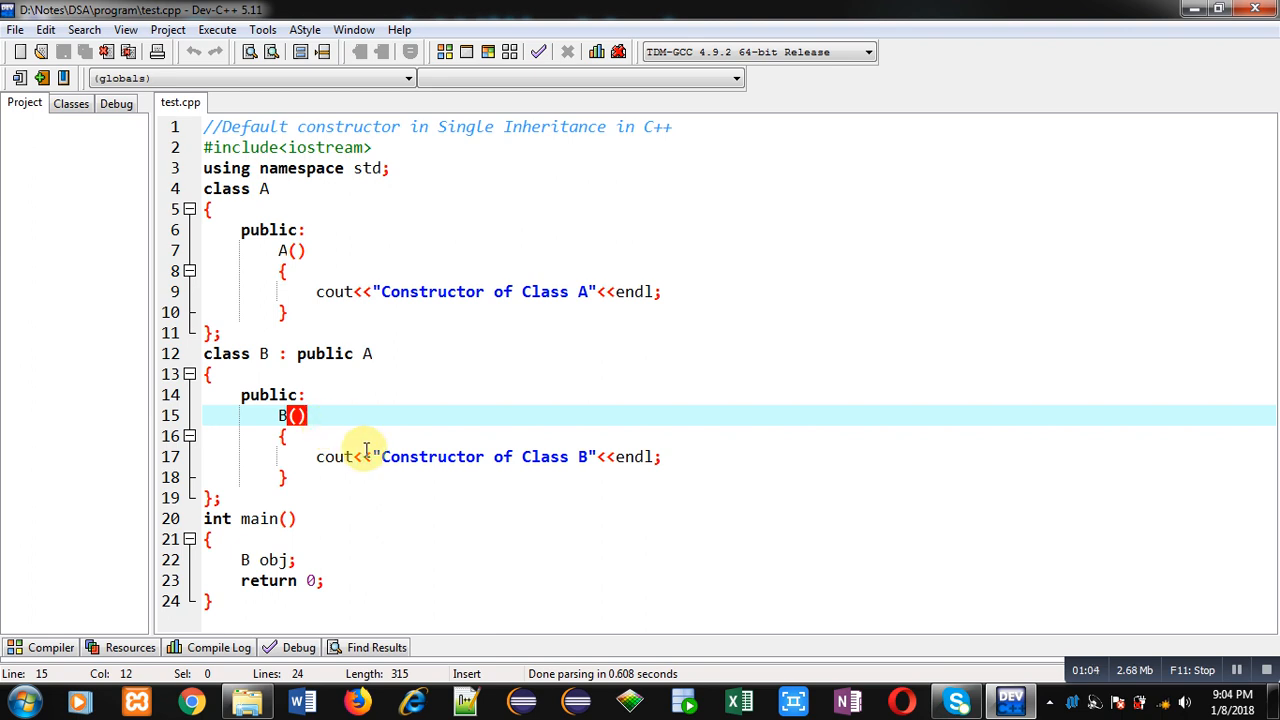
pyautogui.click(664, 456)
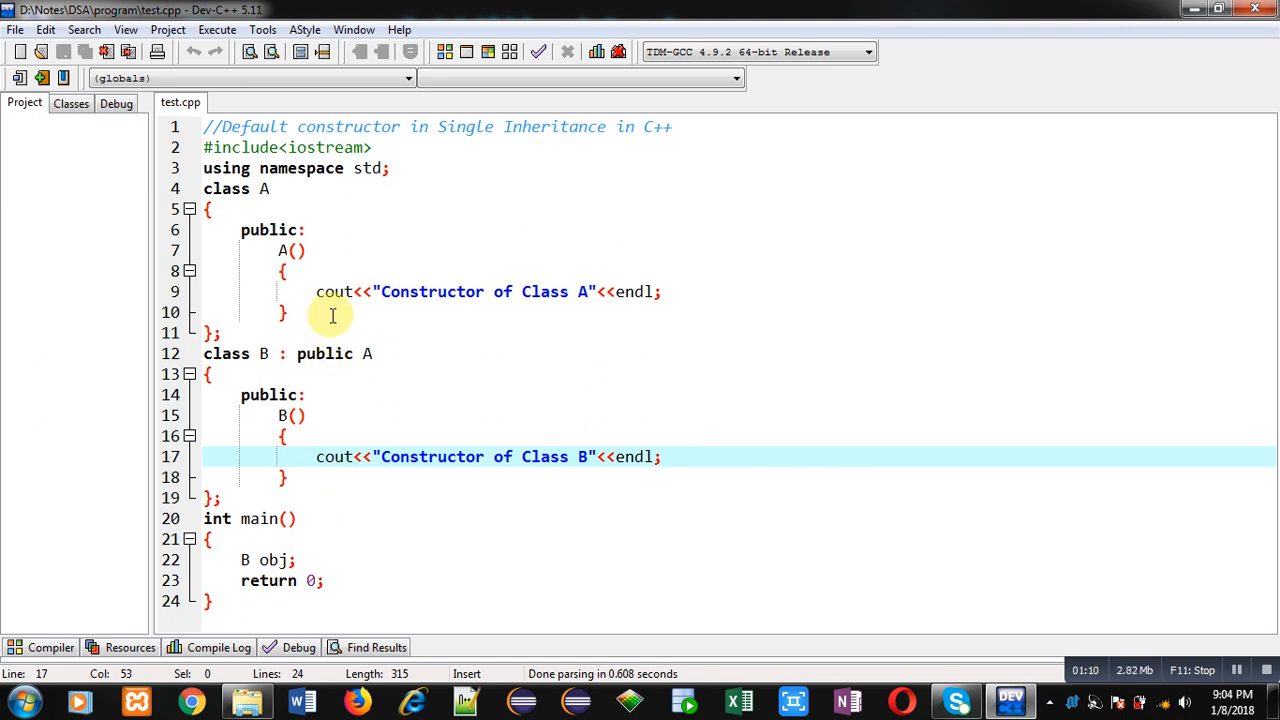
pyautogui.moveTo(324, 304)
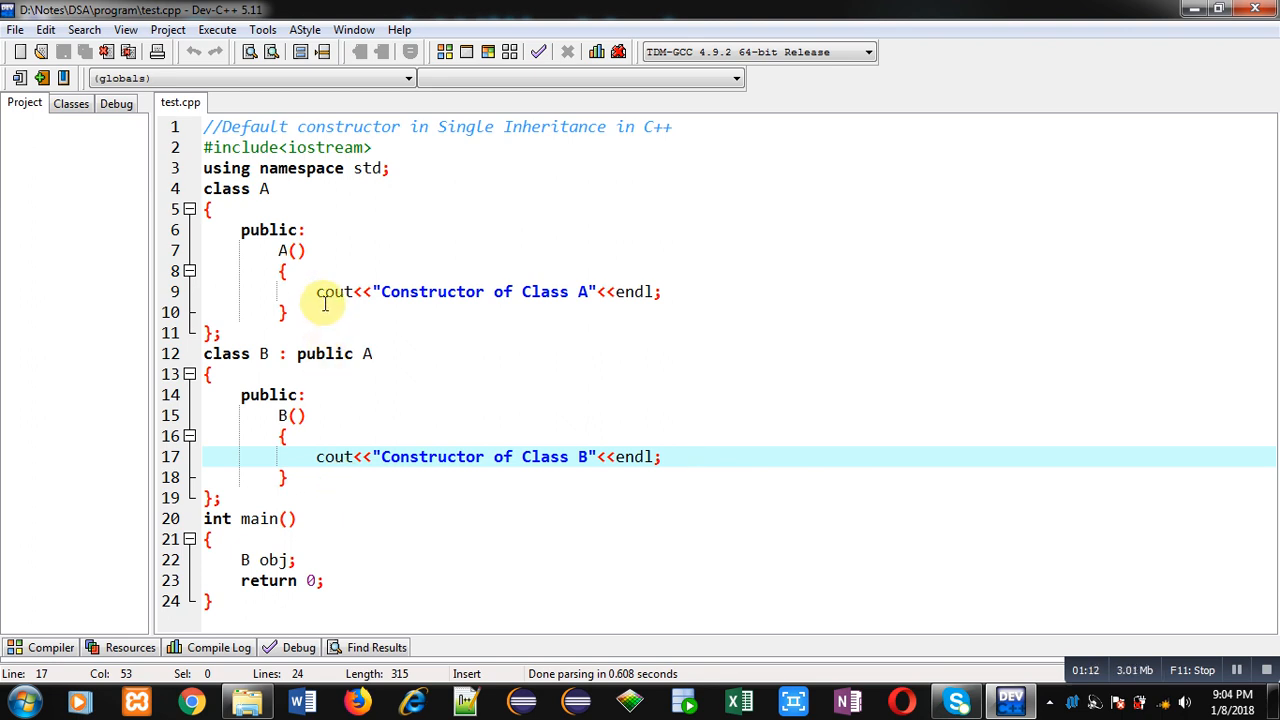
pyautogui.click(336, 374)
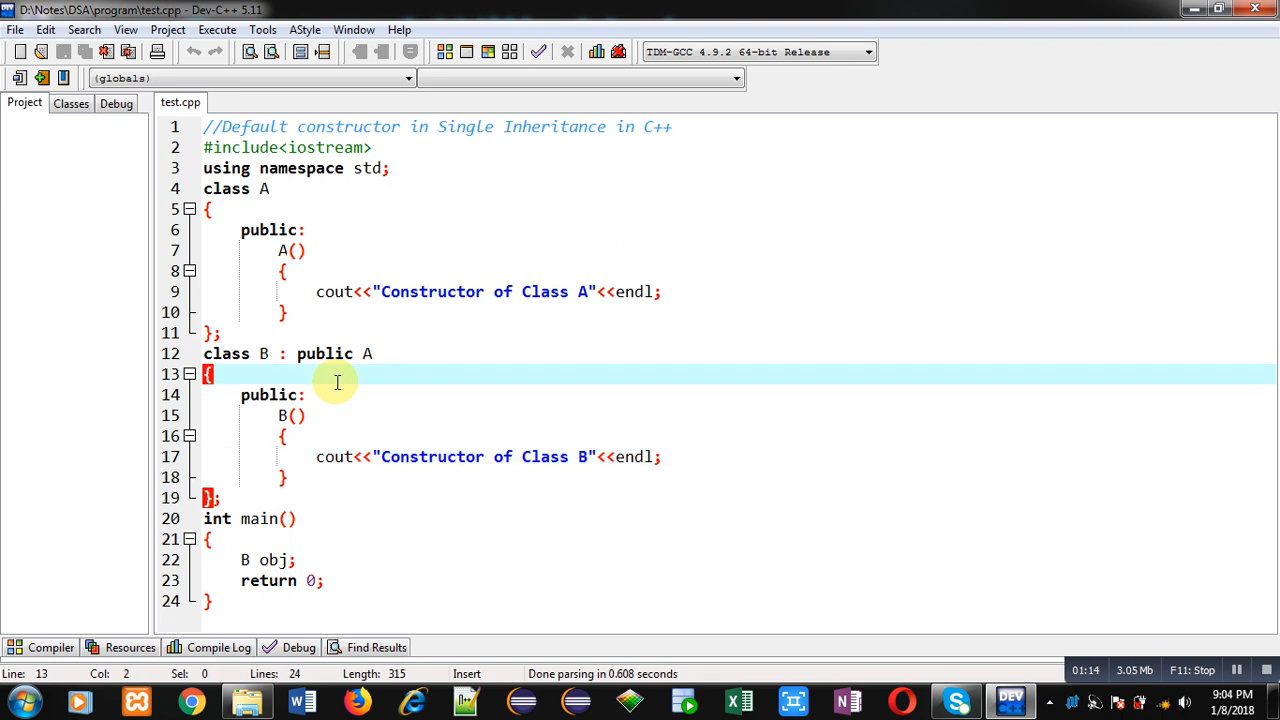
pyautogui.click(268, 560)
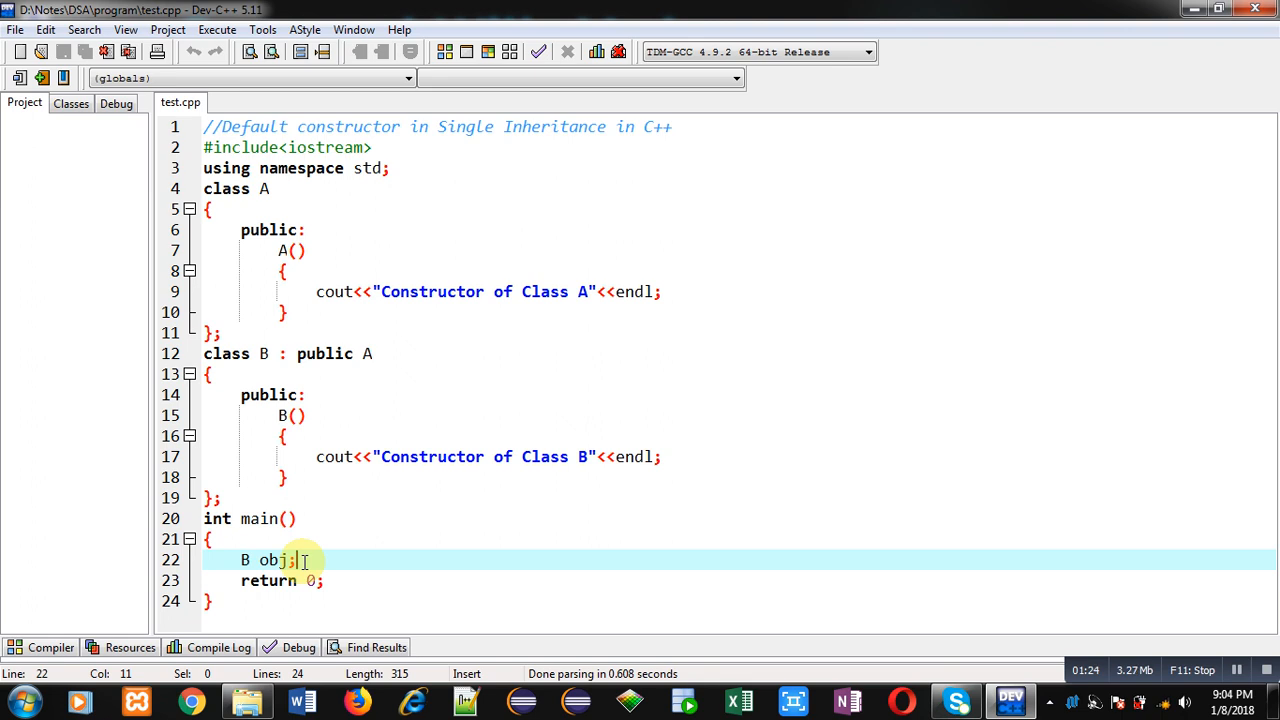
pyautogui.moveTo(340, 544)
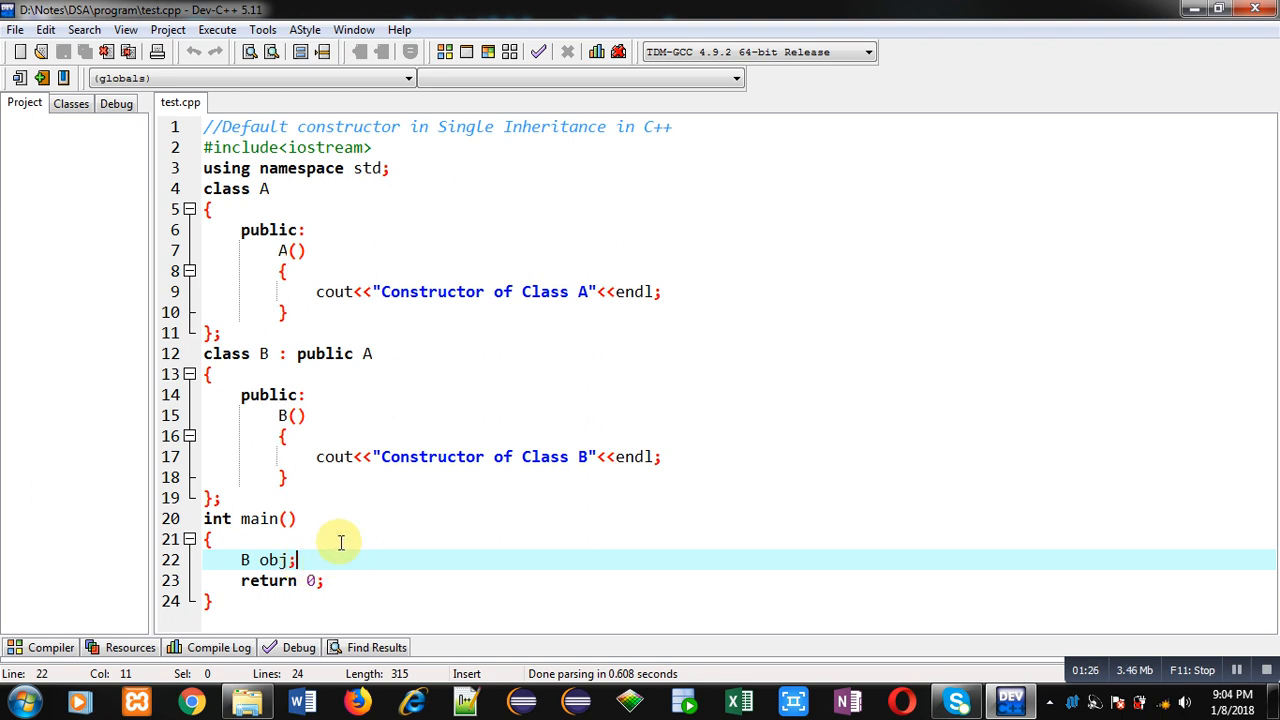
pyautogui.click(390, 456)
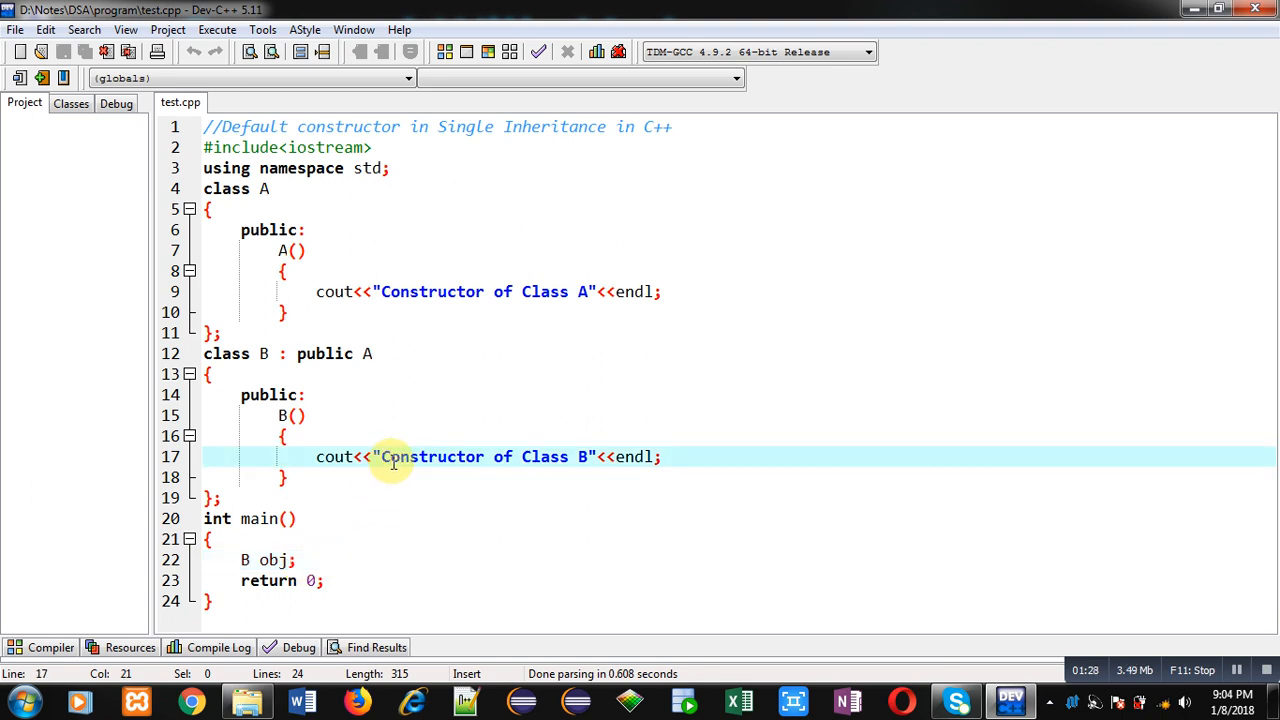
pyautogui.moveTo(410, 284)
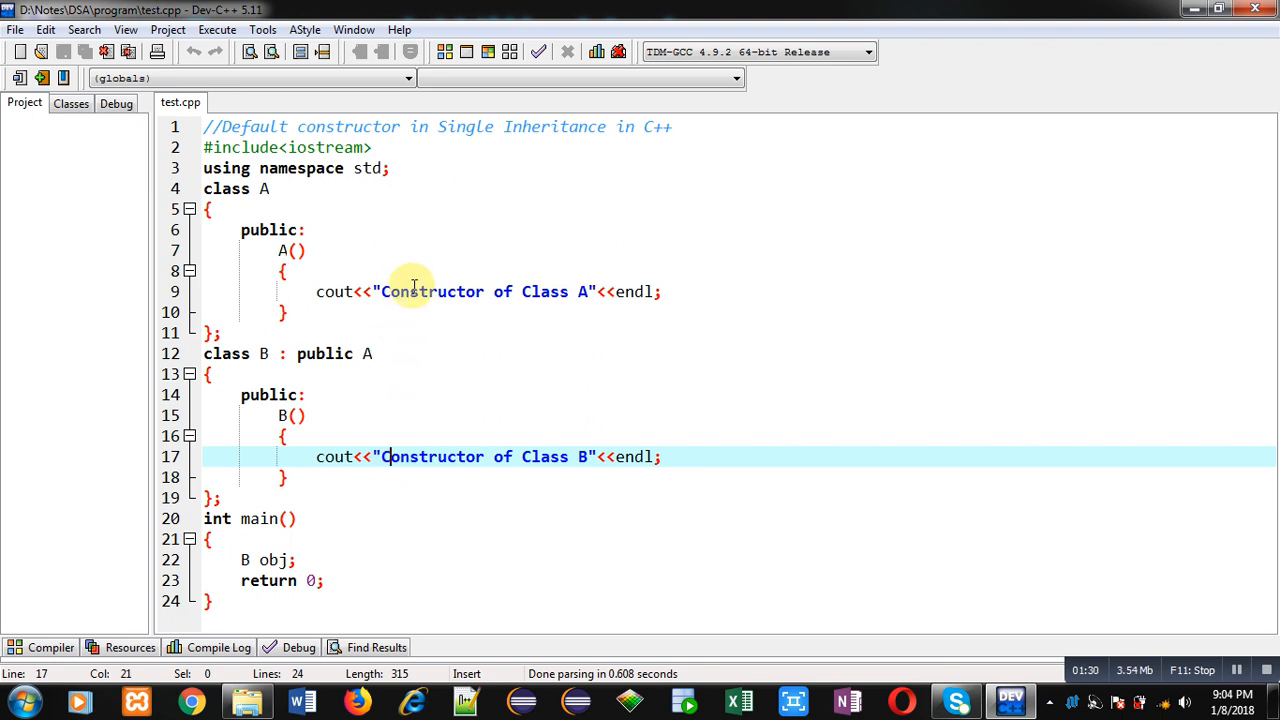
pyautogui.click(410, 292)
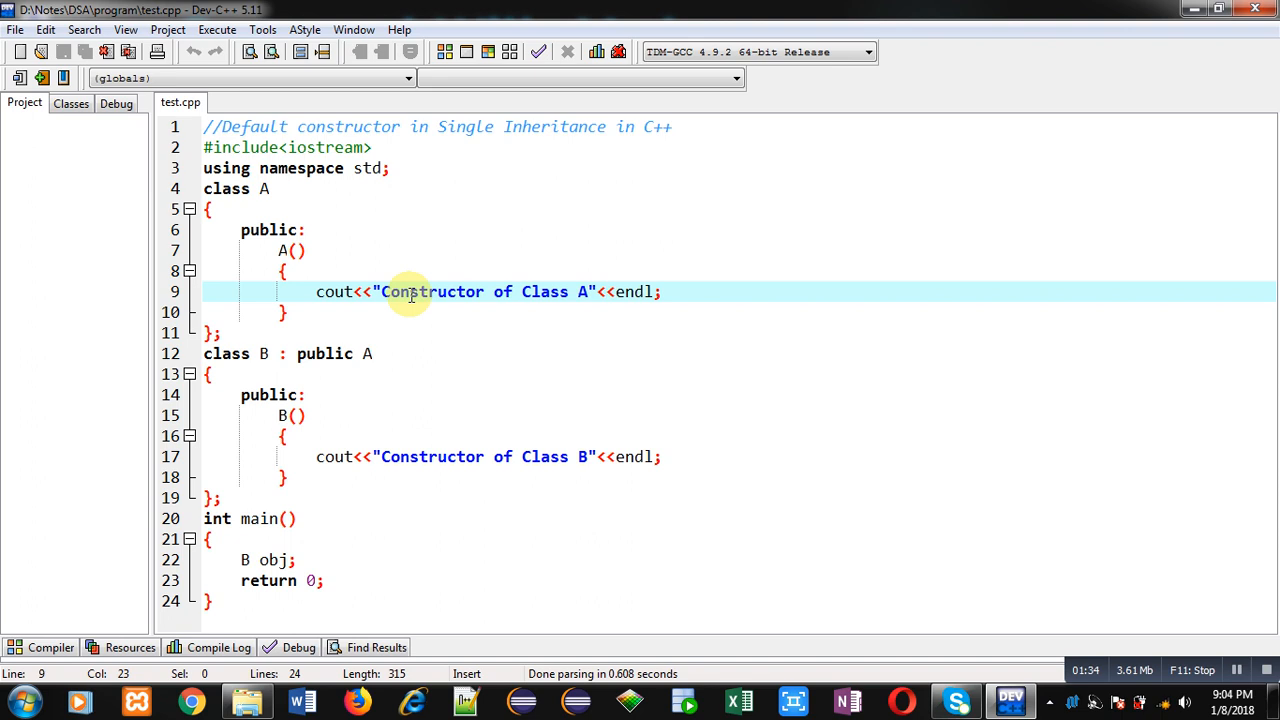
pyautogui.moveTo(464, 292)
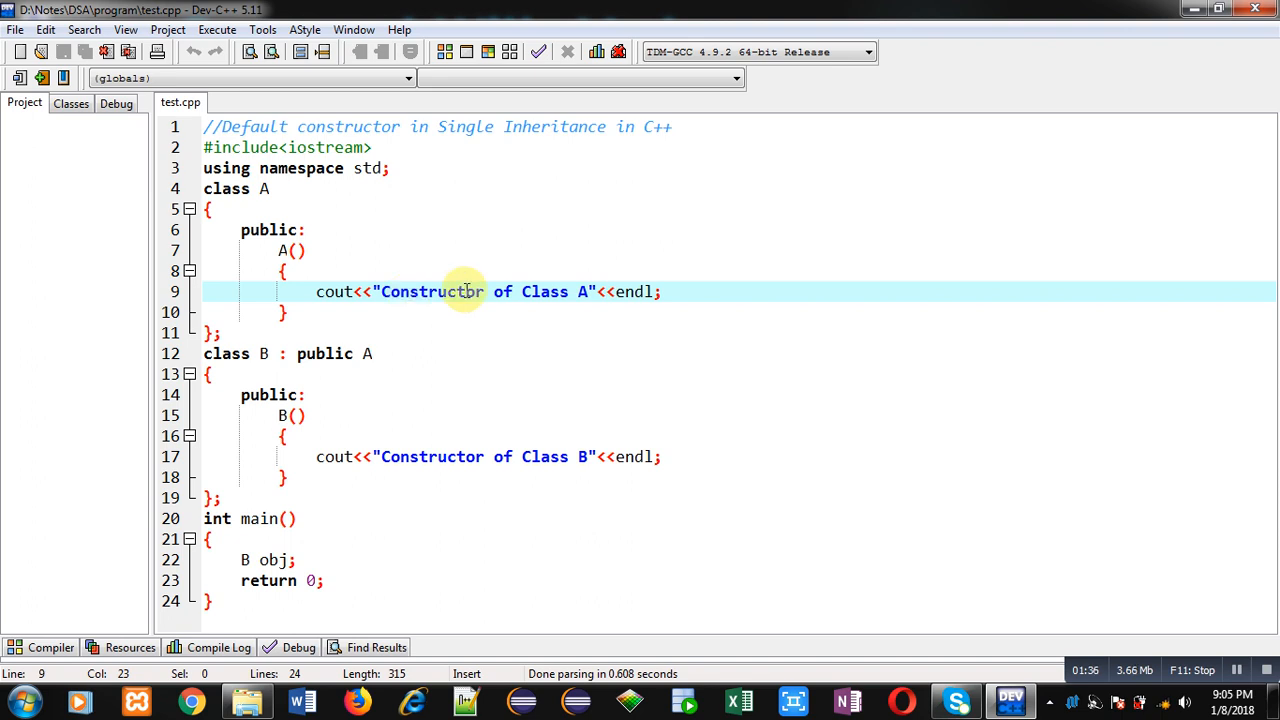
pyautogui.moveTo(268, 612)
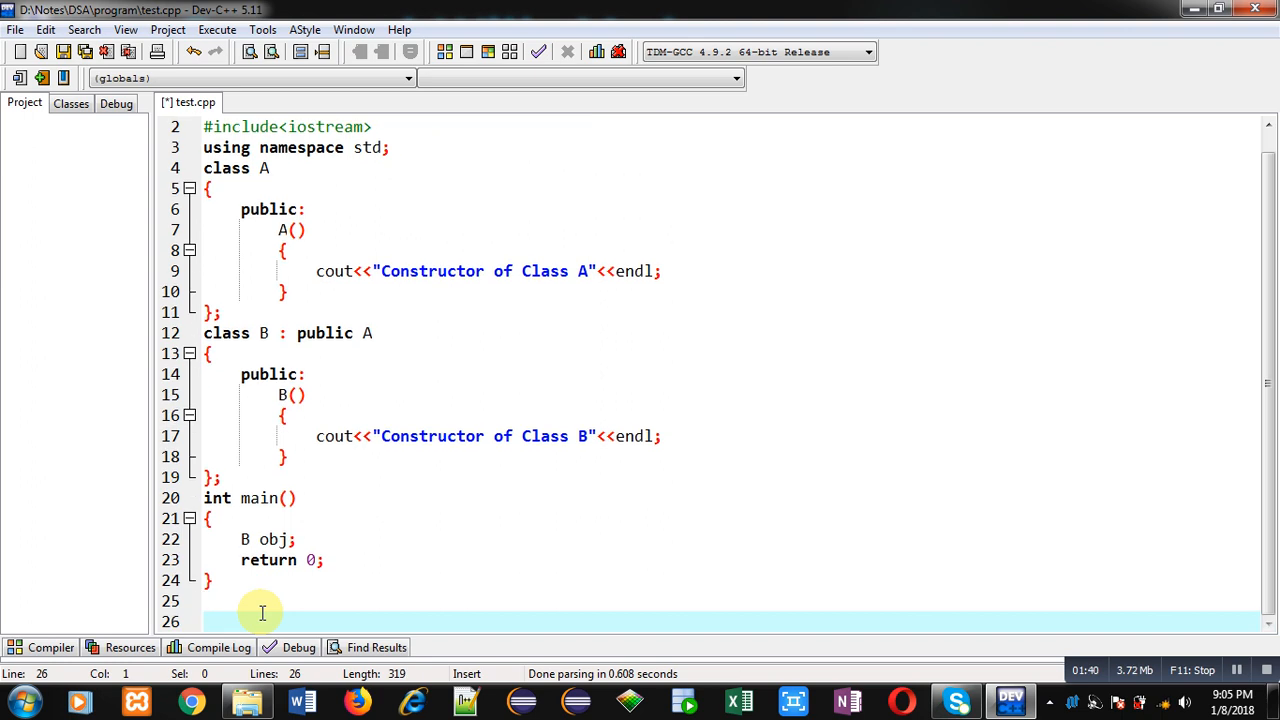
# Step: Add comments '//Order of calling is derieved to base class' and '//Order of exe is base to derieved class'
pyautogui.write('//Order of calling is derieved')
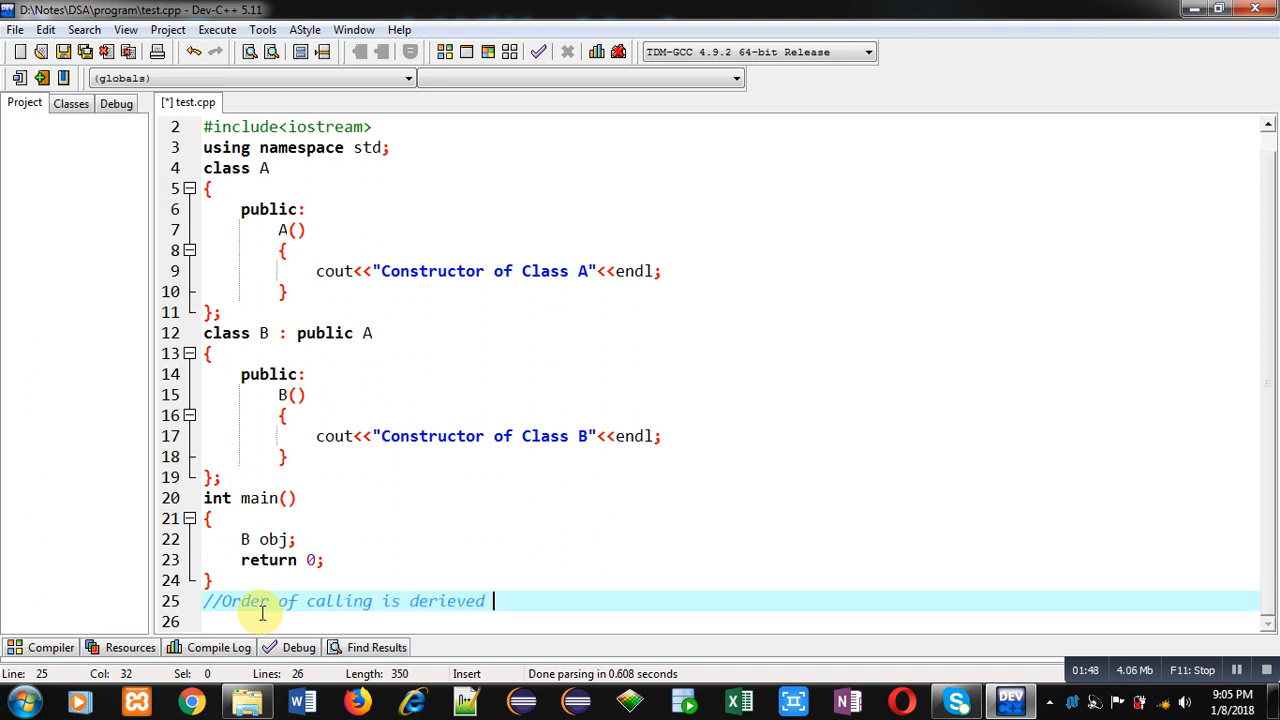
pyautogui.write('to base class')
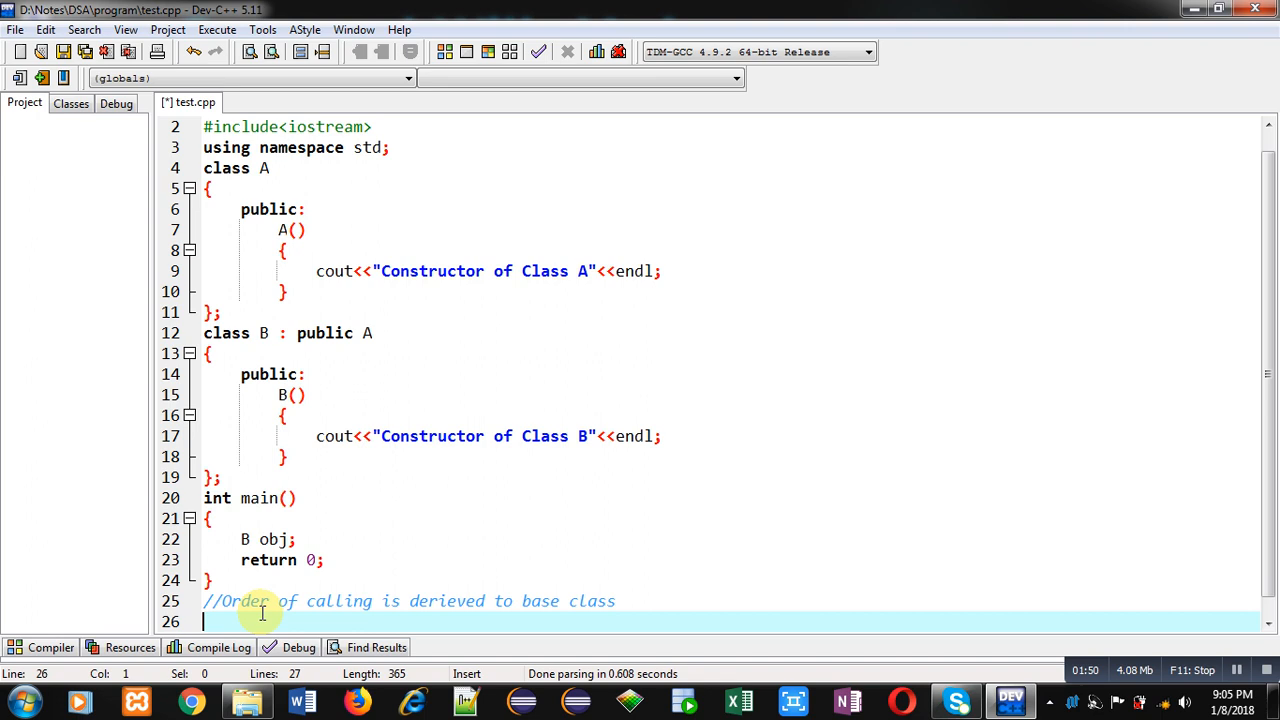
pyautogui.write('//')
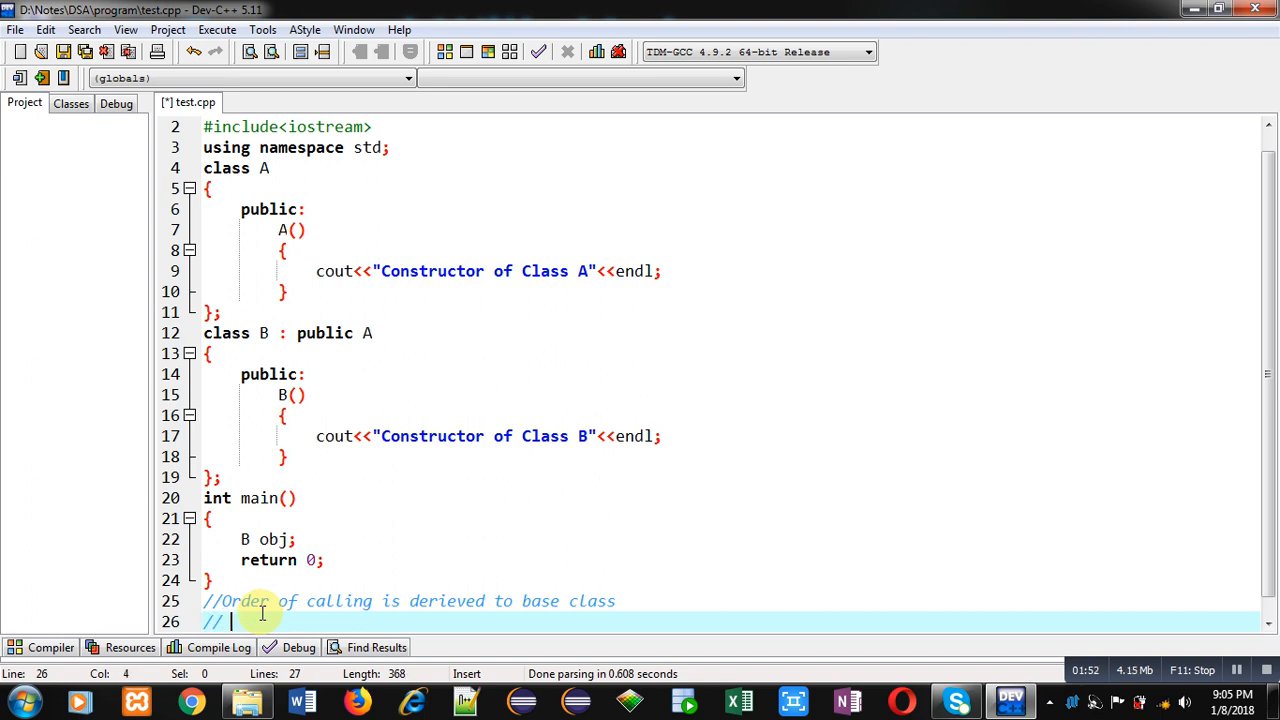
pyautogui.write('Order of exe is')
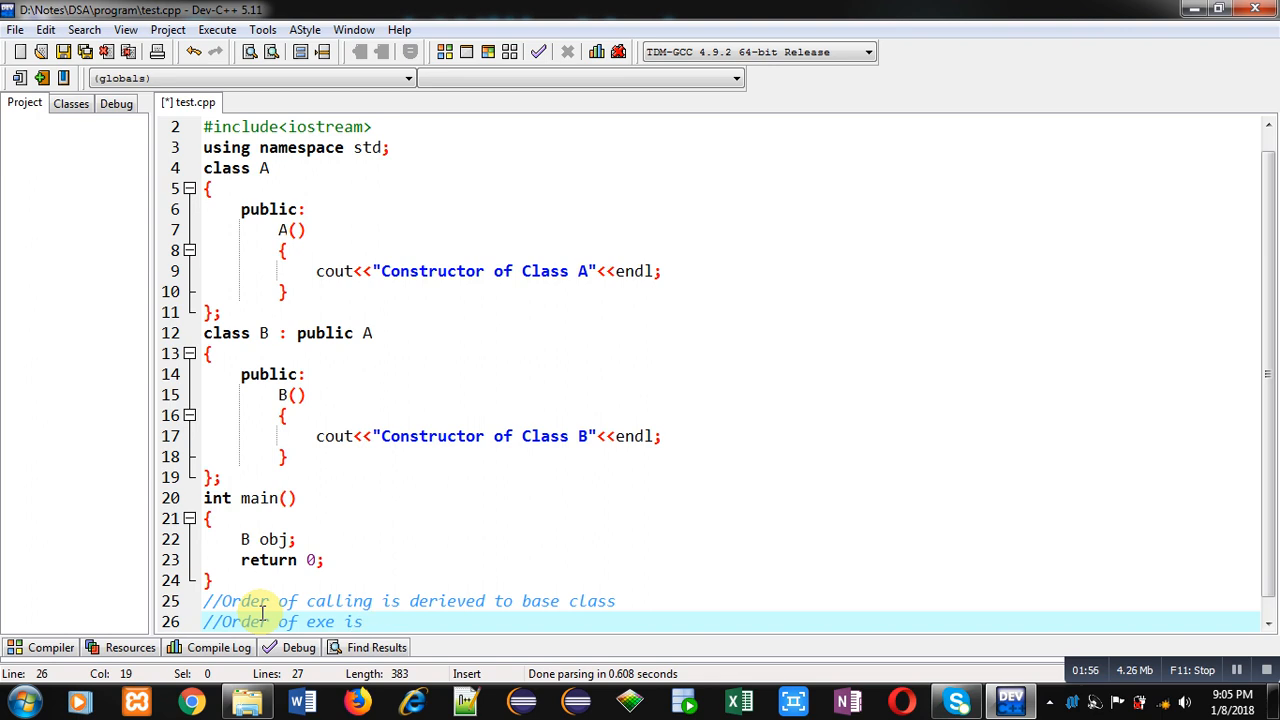
pyautogui.write('base to derieved class')
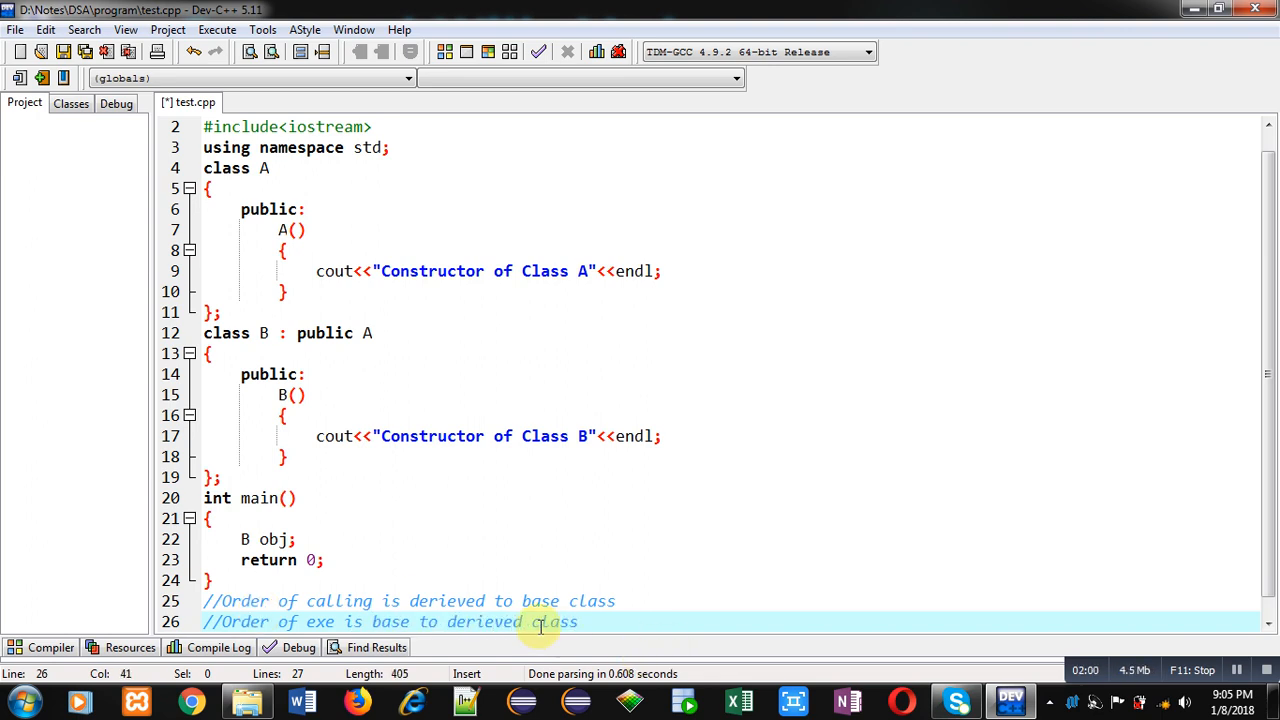
pyautogui.moveTo(410, 608)
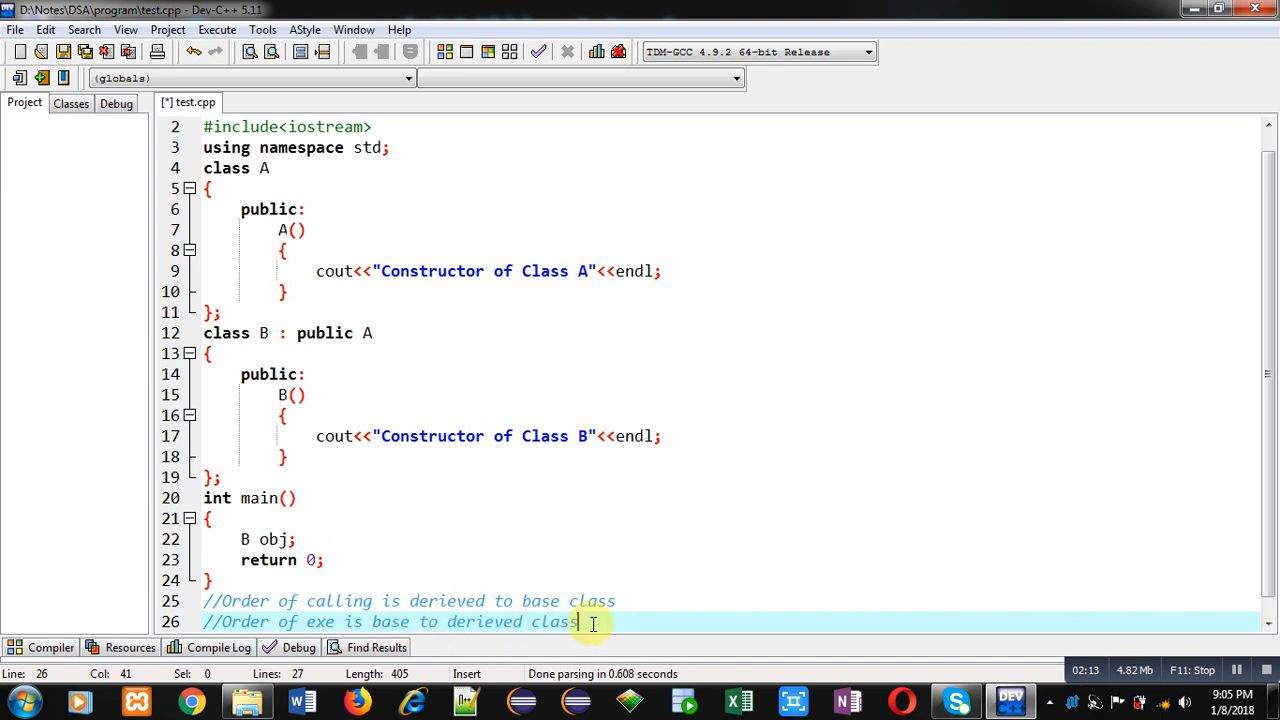
pyautogui.moveTo(440, 352)
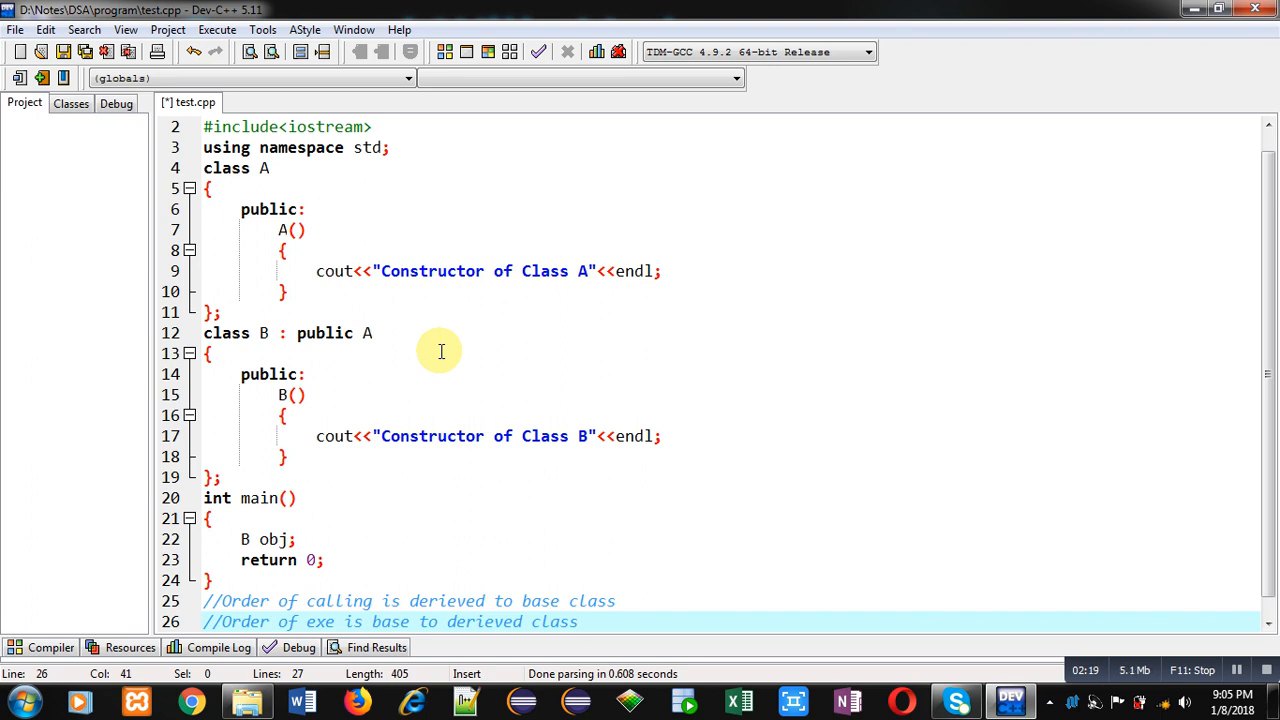
# Step: Compile and run the program, printing Constructor of Class A then Constructor of Class B
pyautogui.click(216, 30)
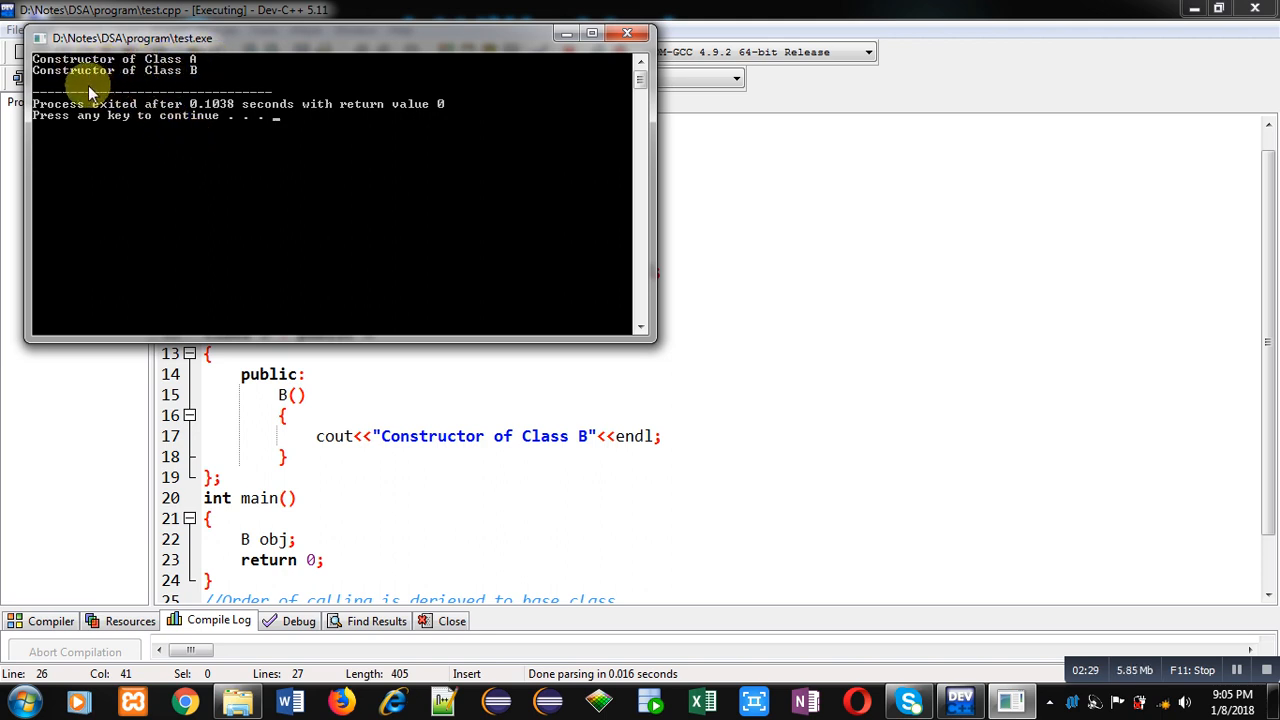
pyautogui.moveTo(240, 90)
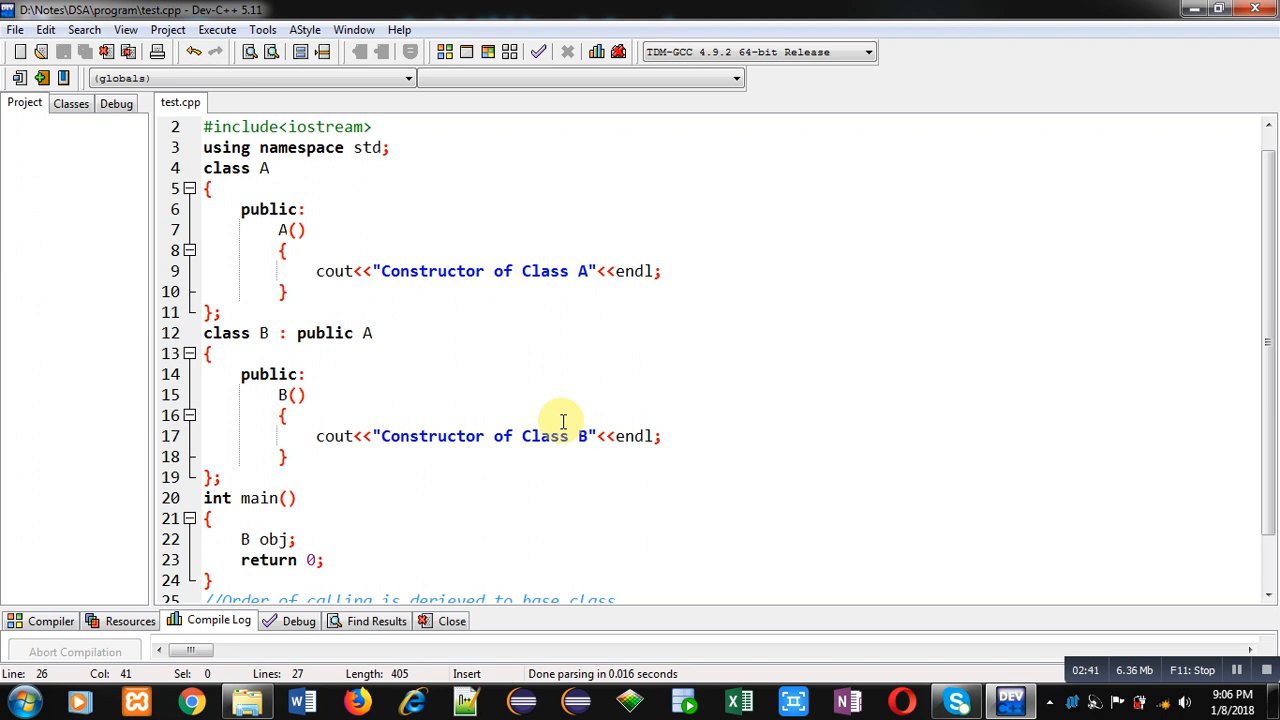
pyautogui.click(296, 540)
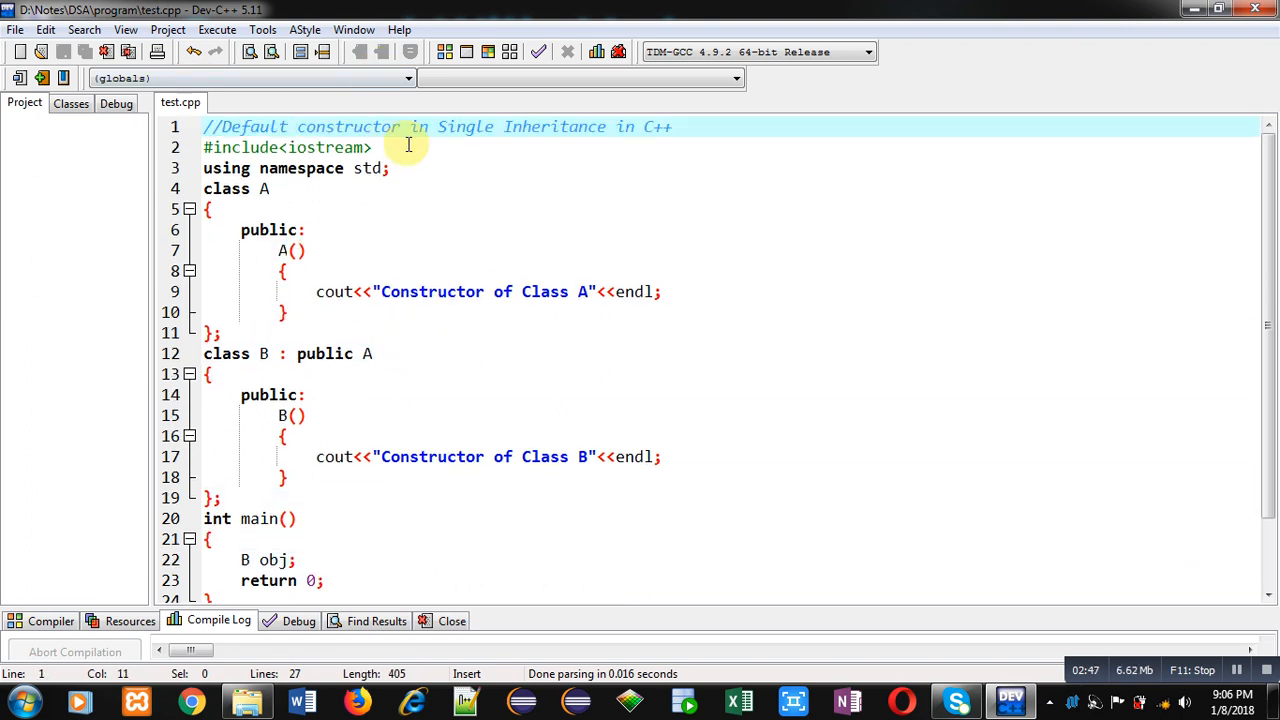
pyautogui.moveTo(476, 224)
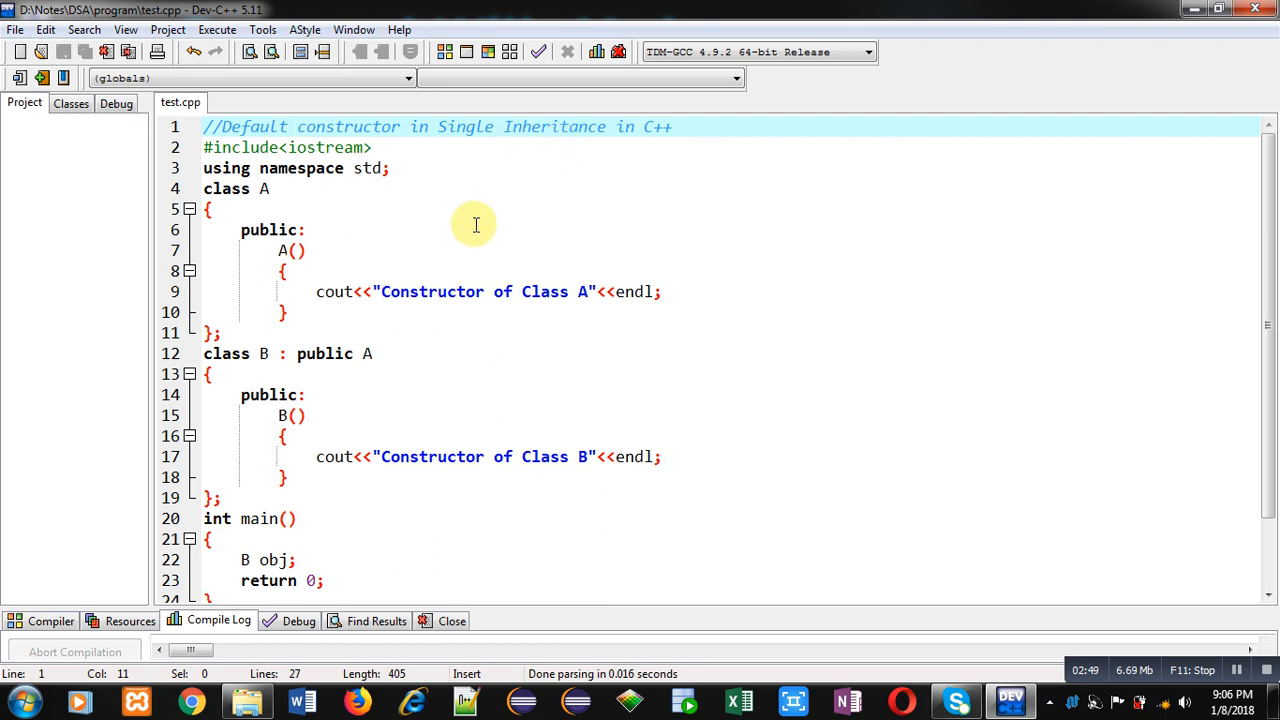
pyautogui.click(296, 126)
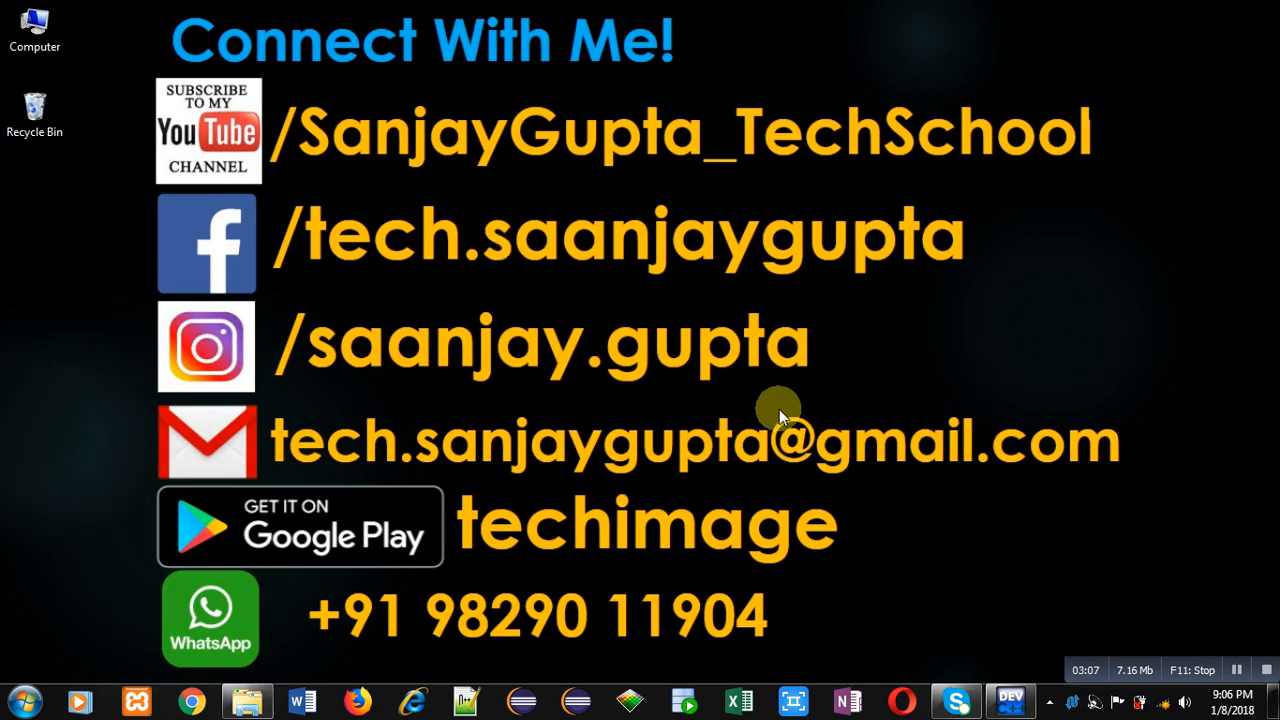
pyautogui.moveTo(920, 530)
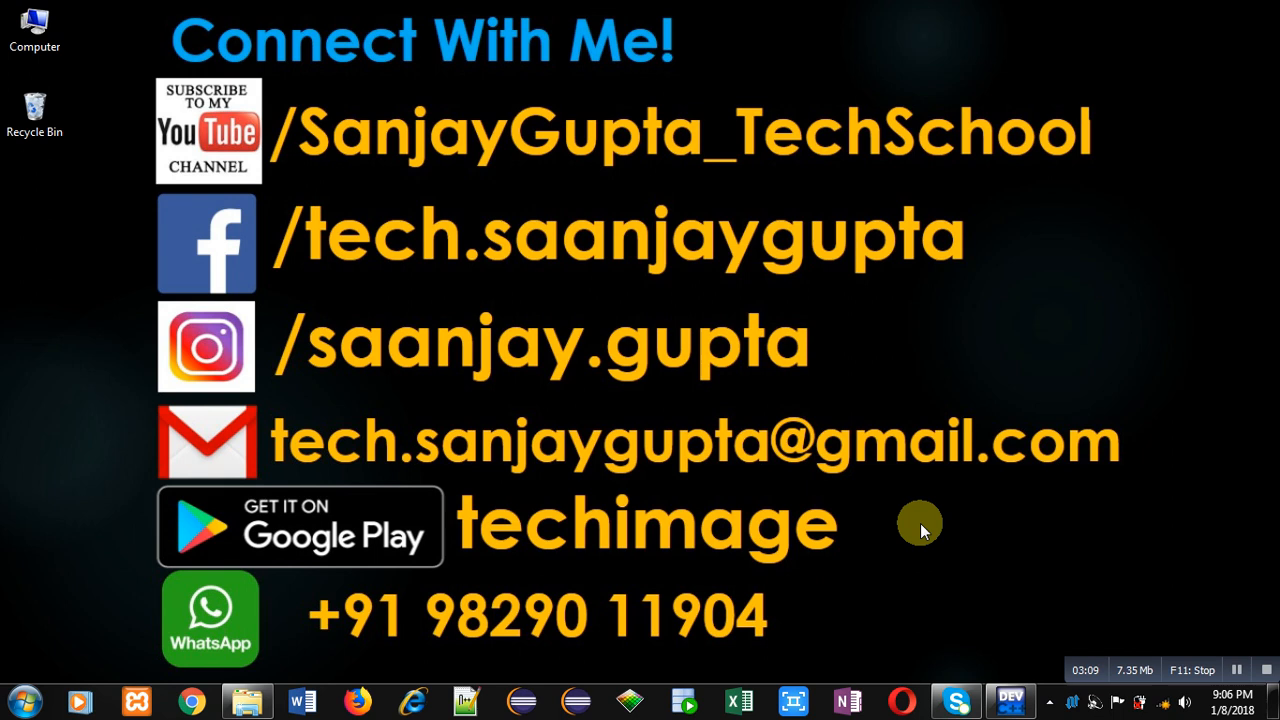
pyautogui.moveTo(340, 44)
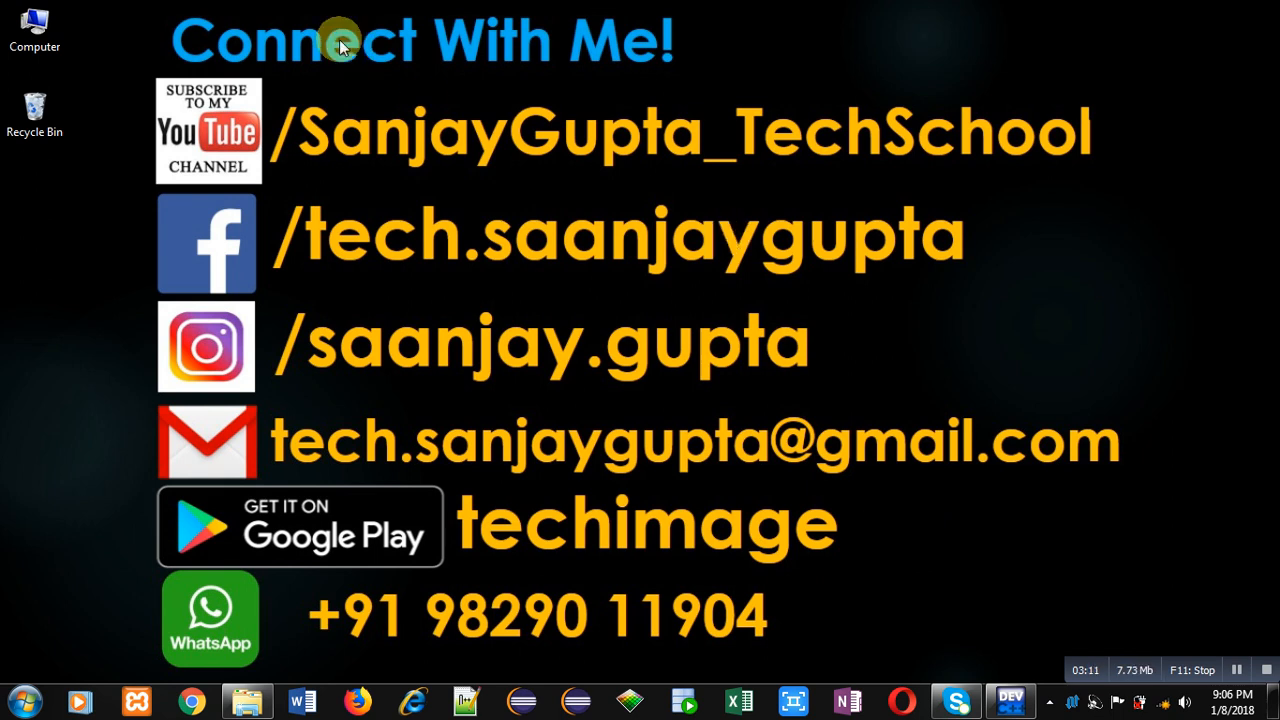
pyautogui.moveTo(820, 198)
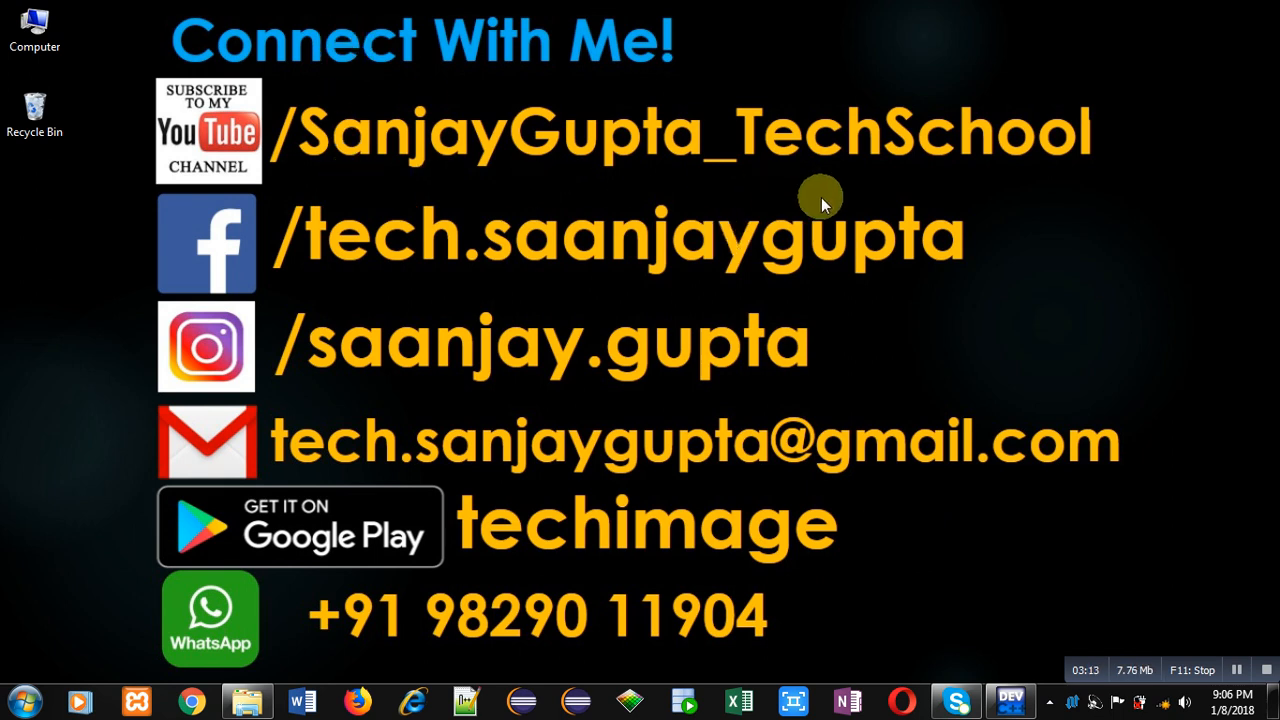
pyautogui.moveTo(790, 584)
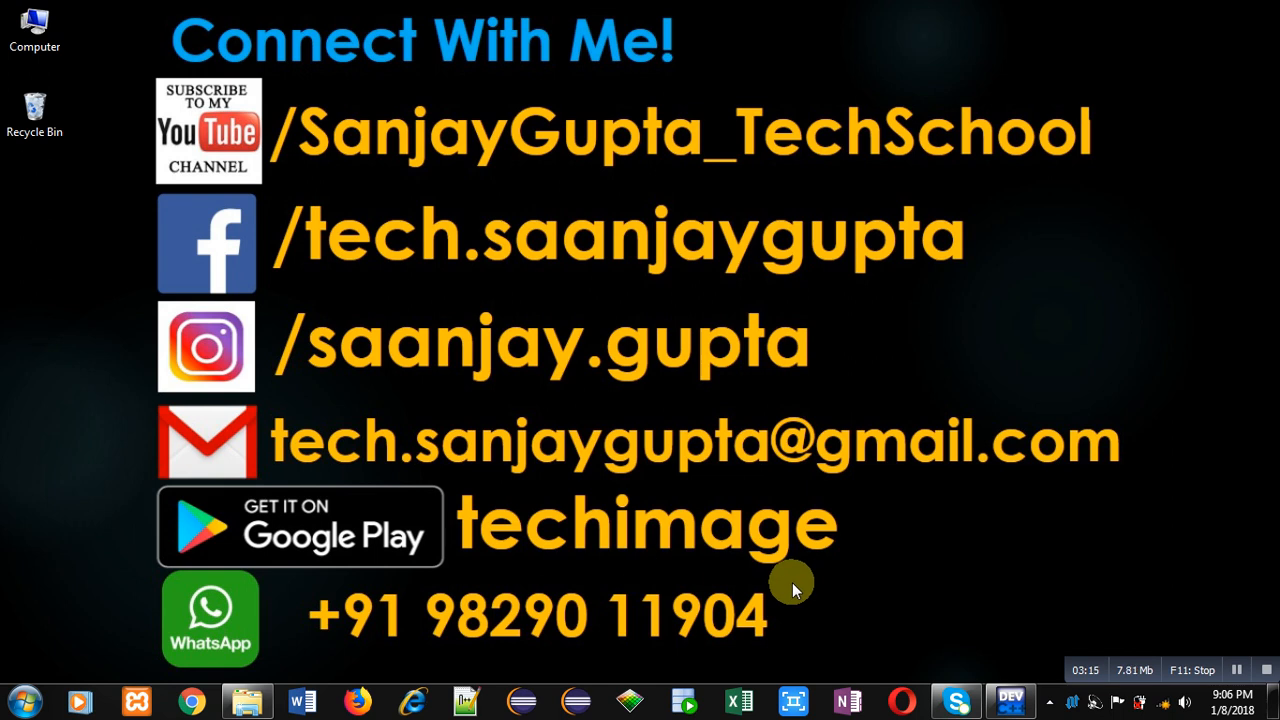